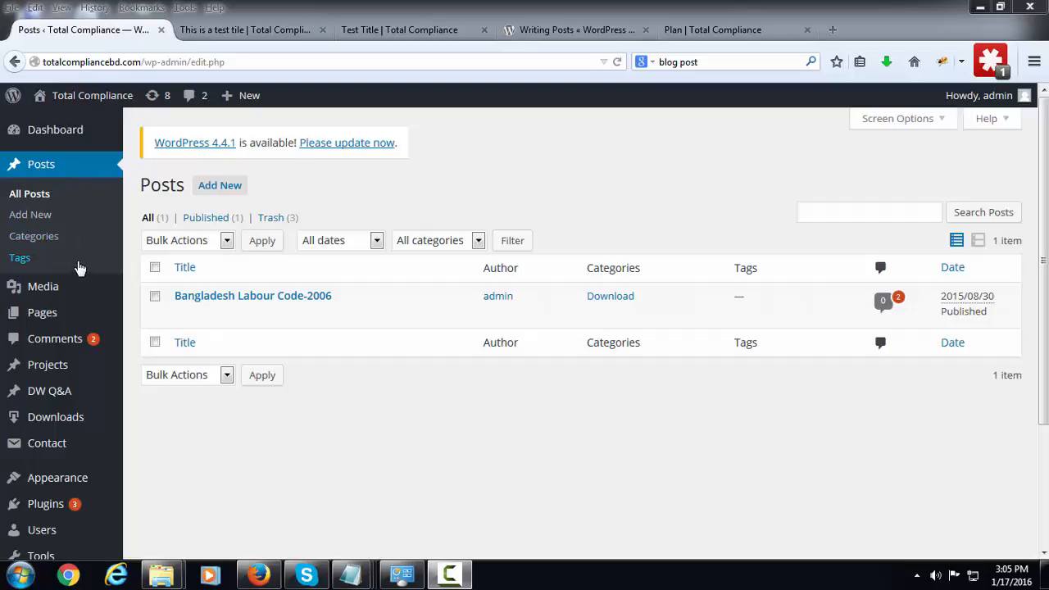
mouse_move(53, 240)
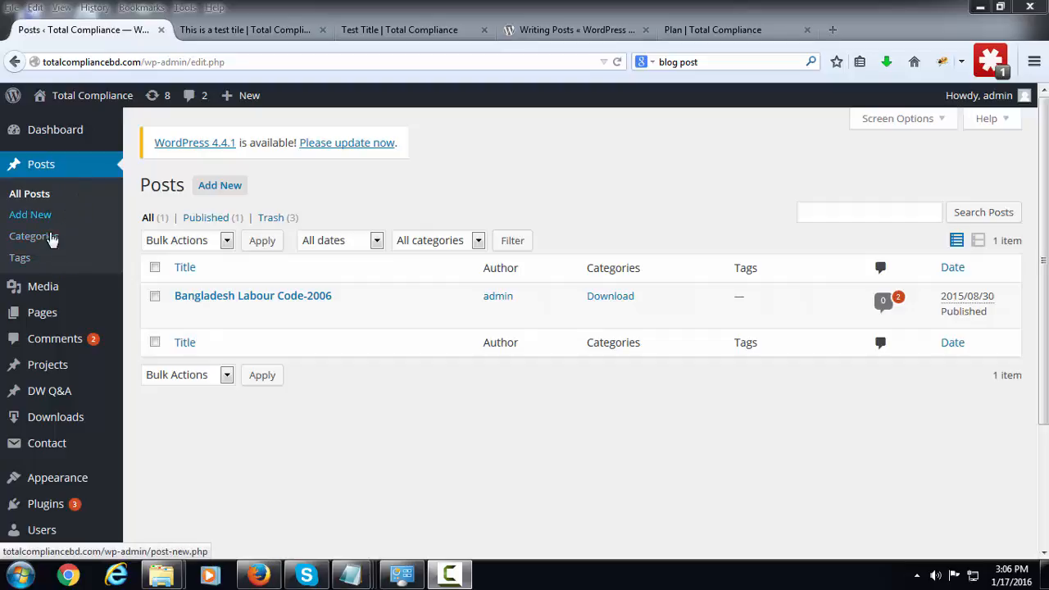
mouse_move(29, 213)
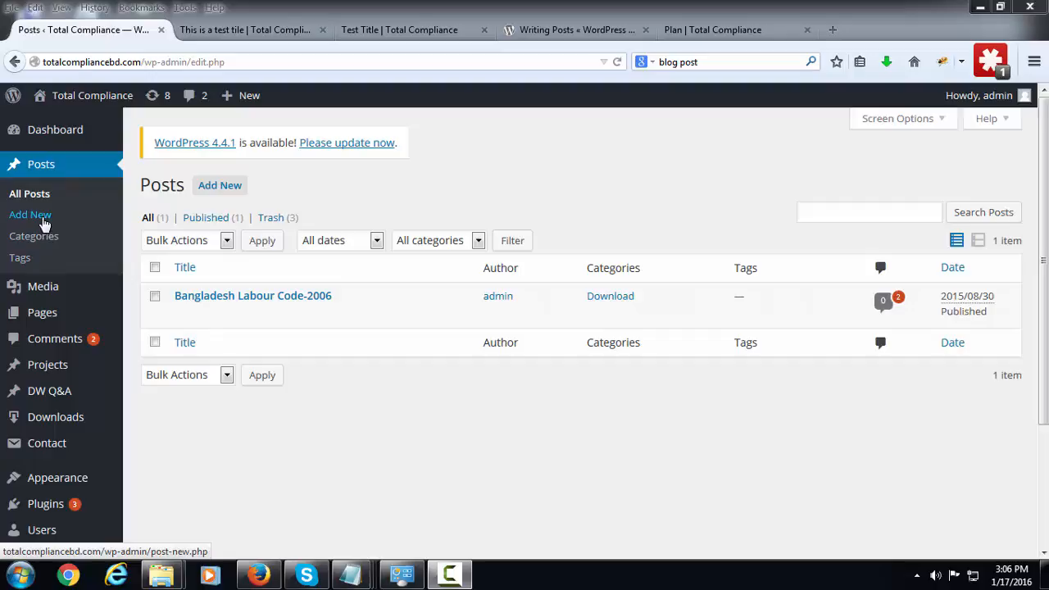
Step: Start a new empty blog post from the Posts sidebar Add New entry
click(29, 213)
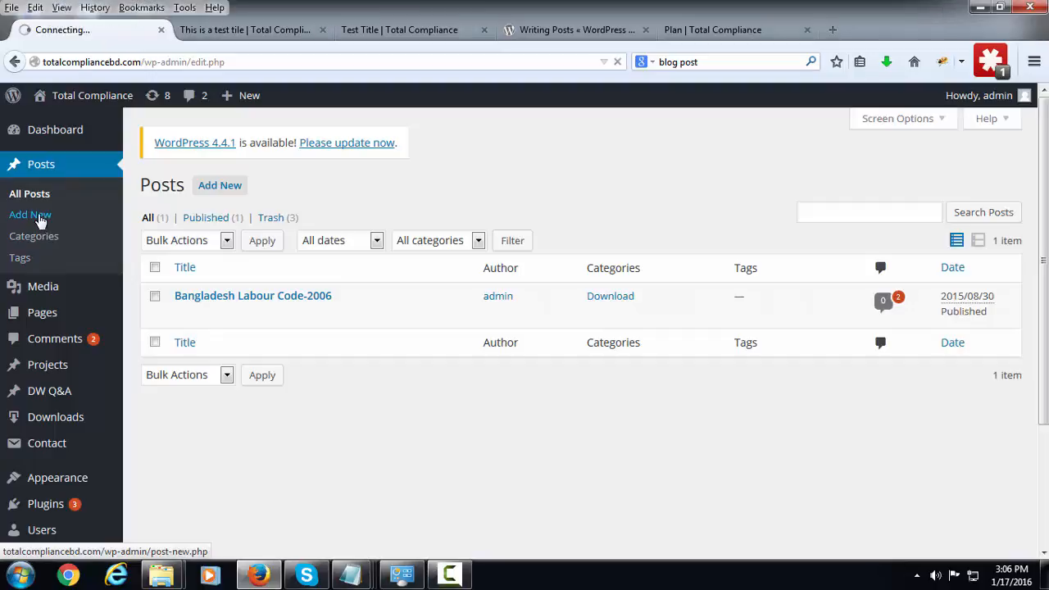
click(30, 213)
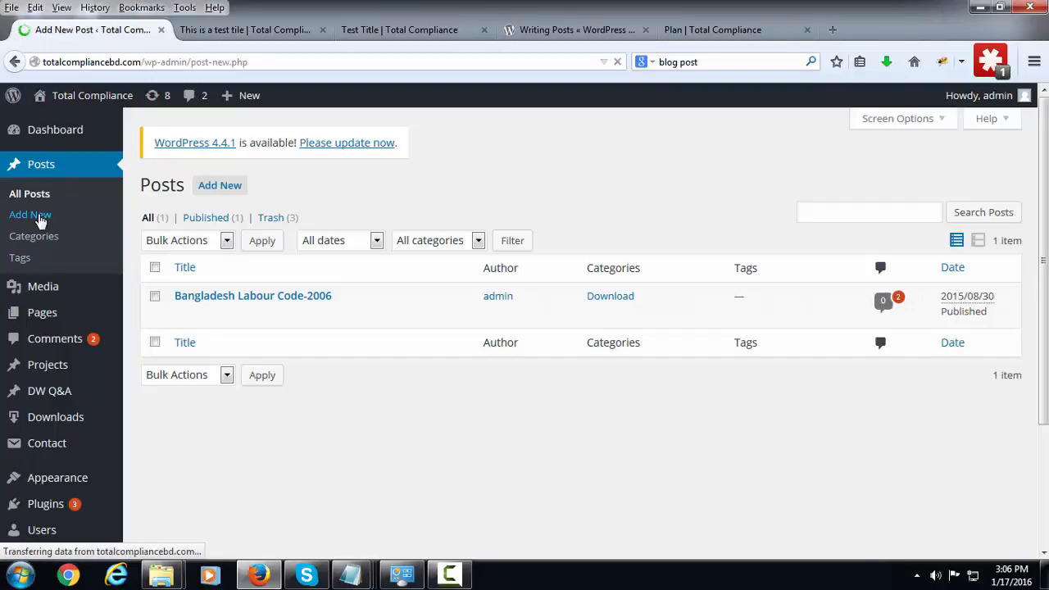
click(29, 213)
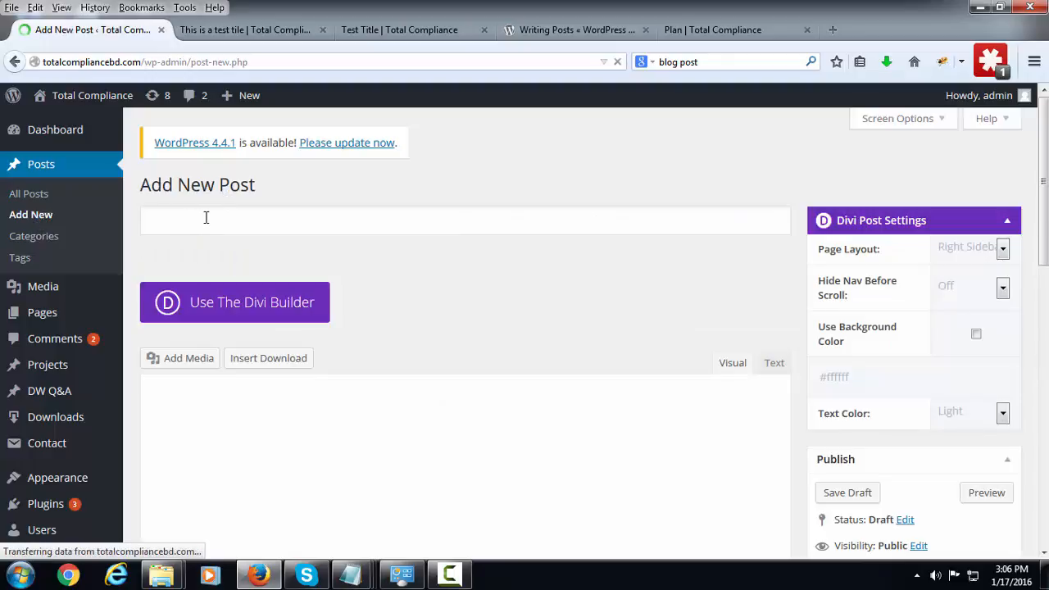
Step: Enter 'This is a test title' as the new post's title
click(465, 220)
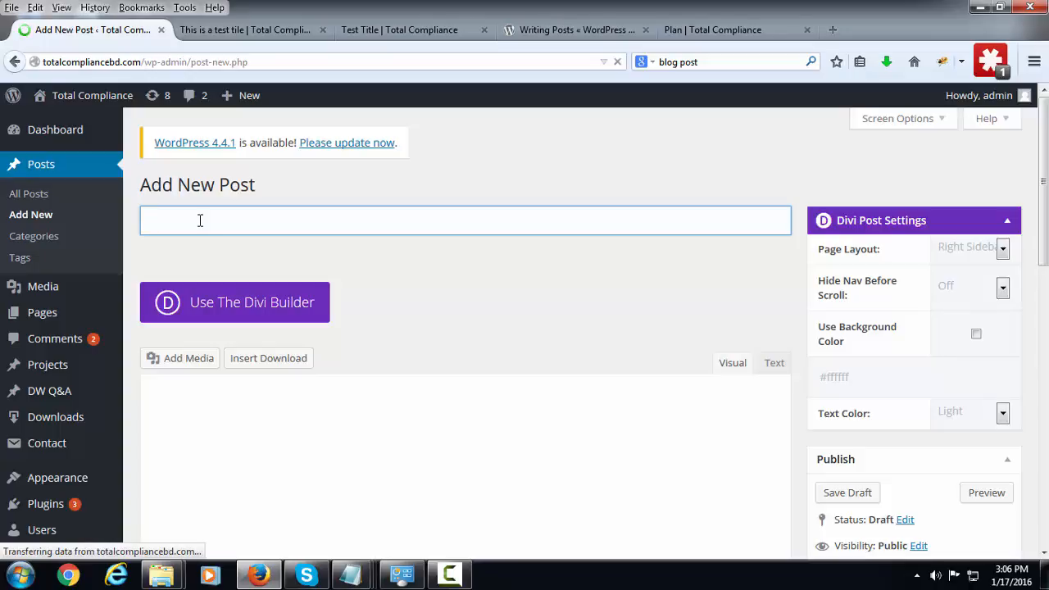
text(This i)
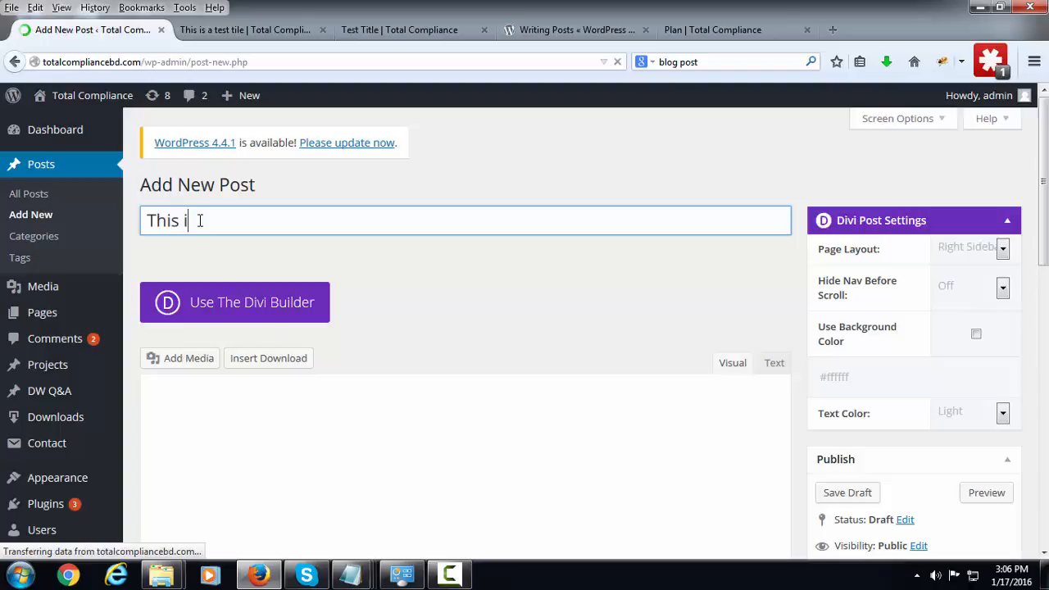
text(s a test t)
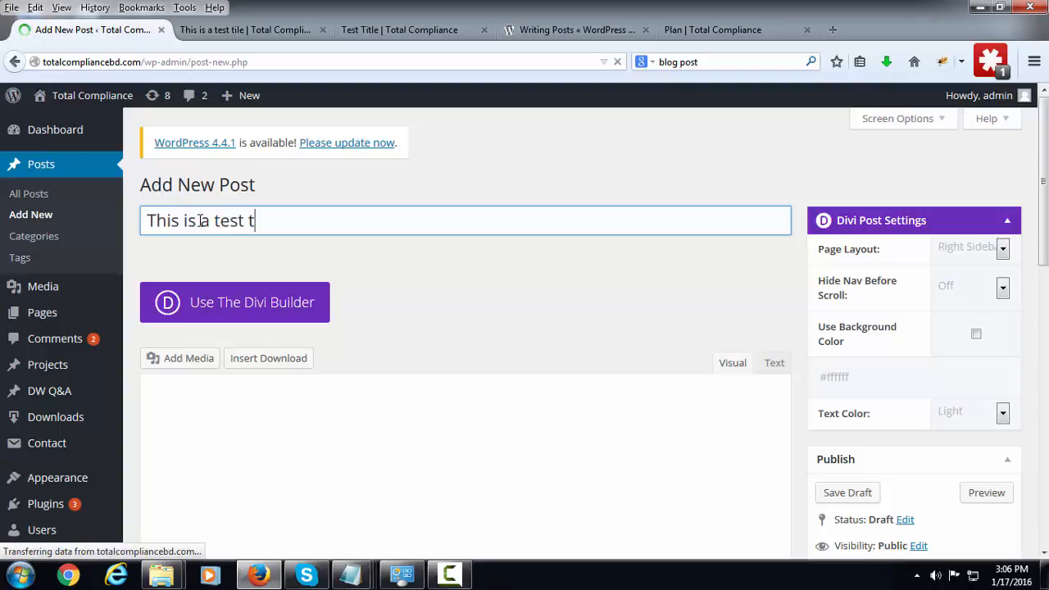
text(itle)
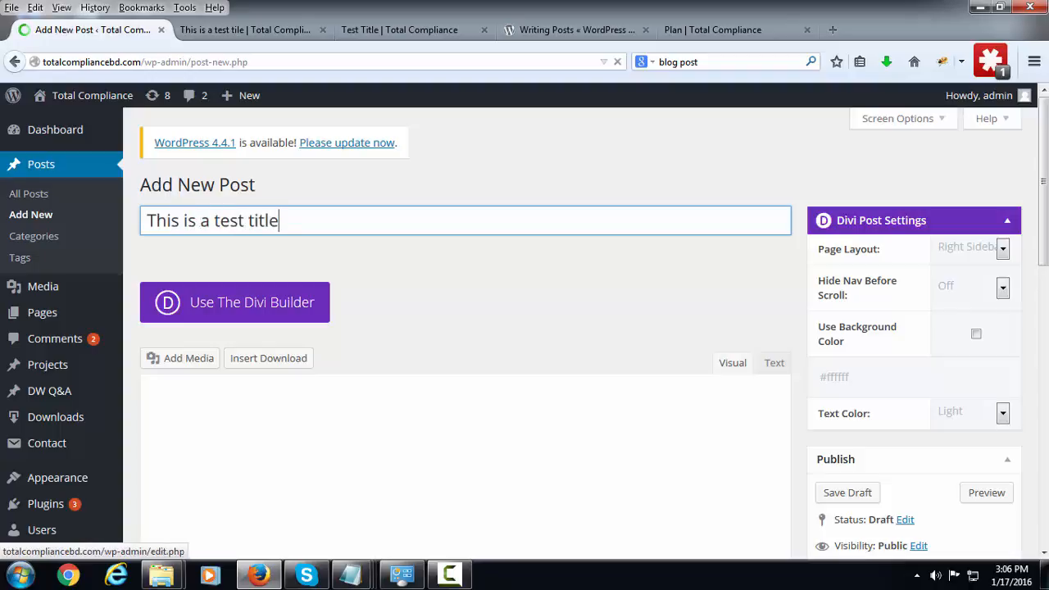
scroll(down, 3)
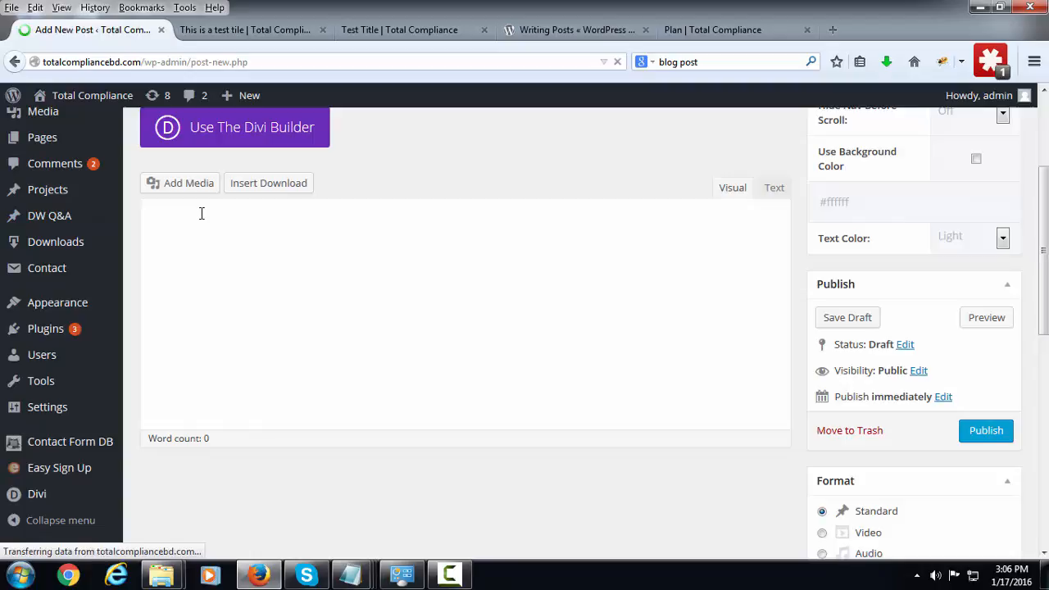
Step: Scroll the editing page down to the Visual editor and begin the body text with 'T'
scroll(down, 3)
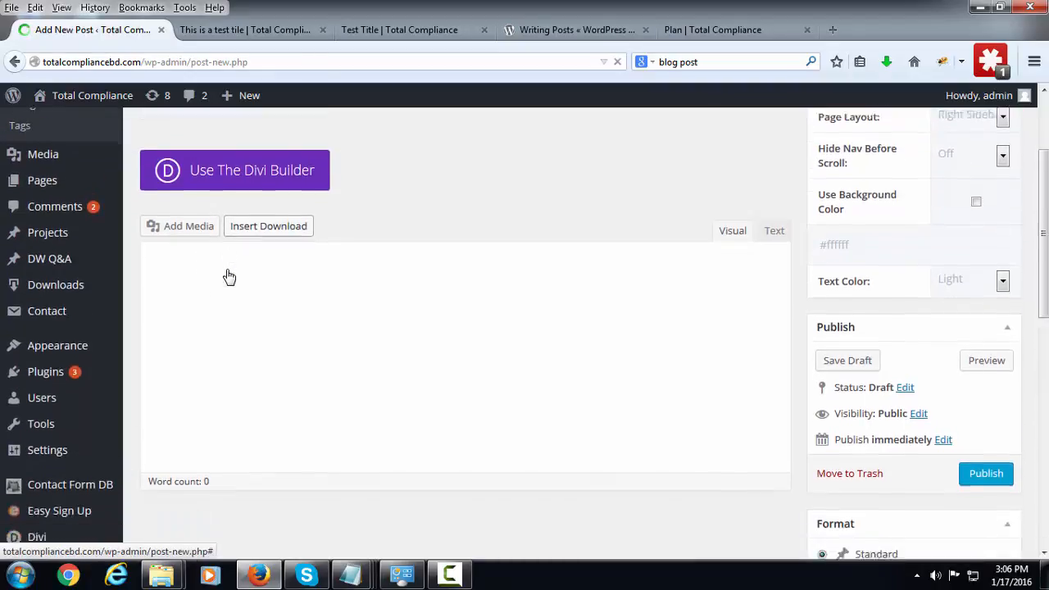
scroll(down, 3)
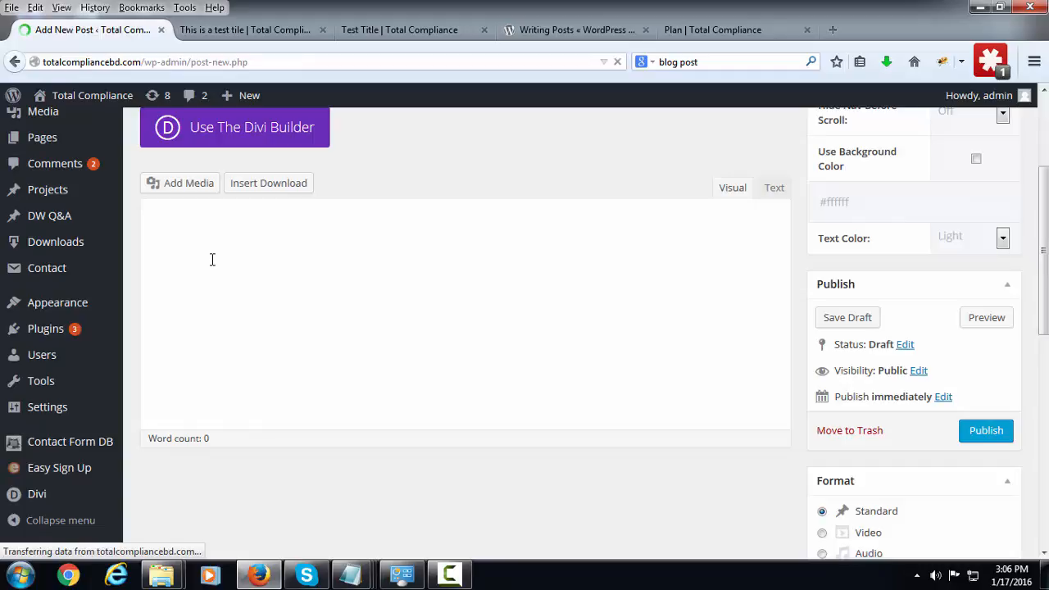
mouse_move(269, 285)
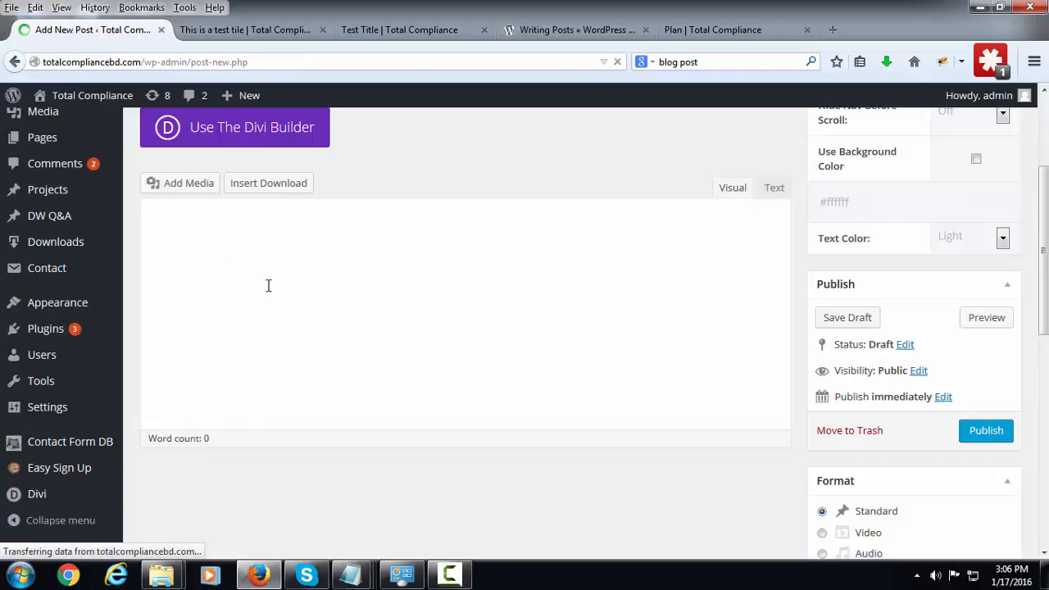
scroll(up, 3)
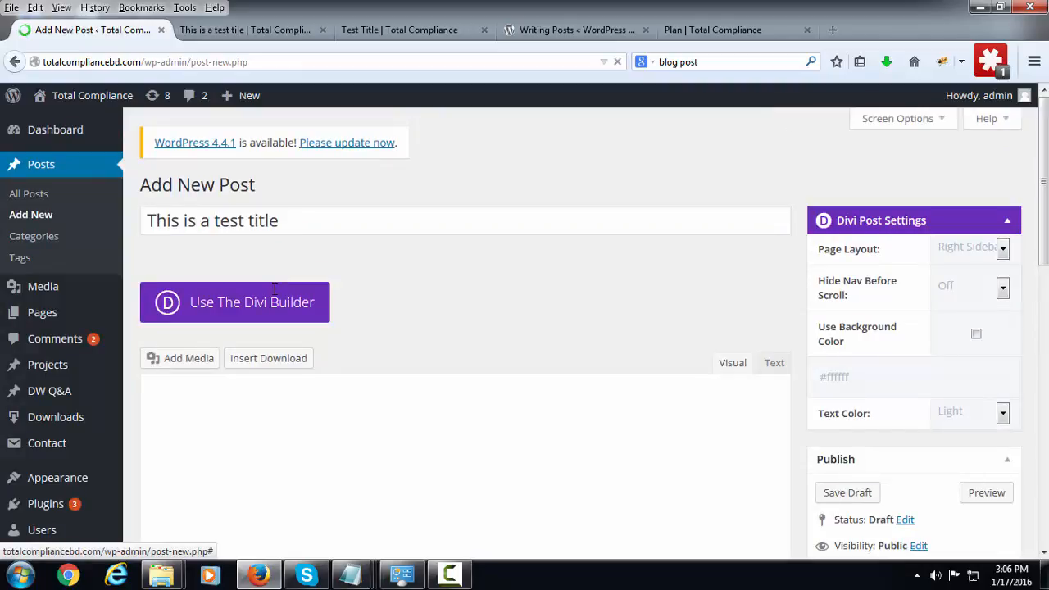
scroll(down, 3)
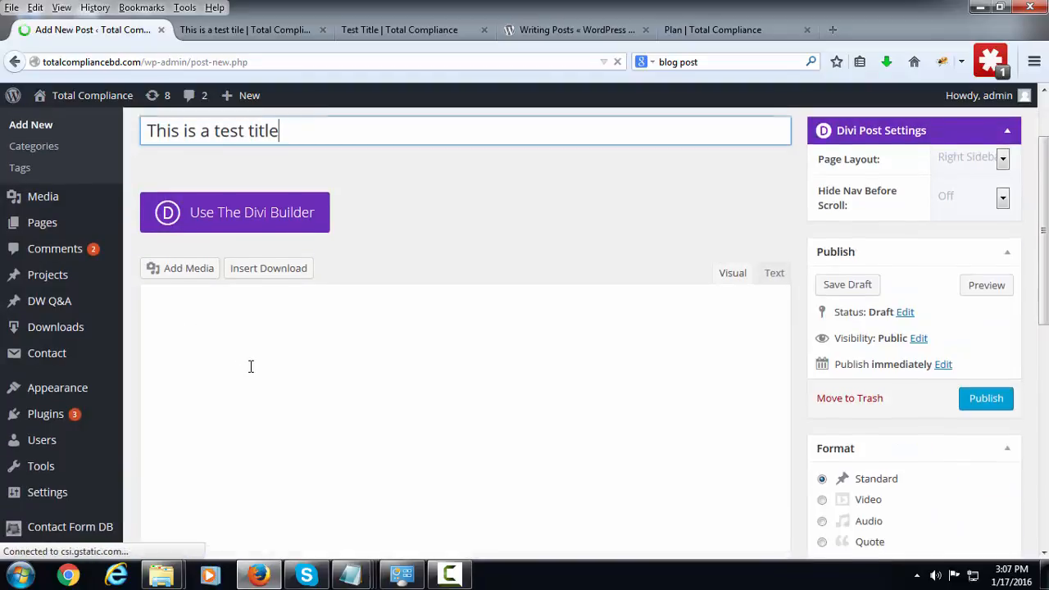
scroll(down, 3)
text(T)
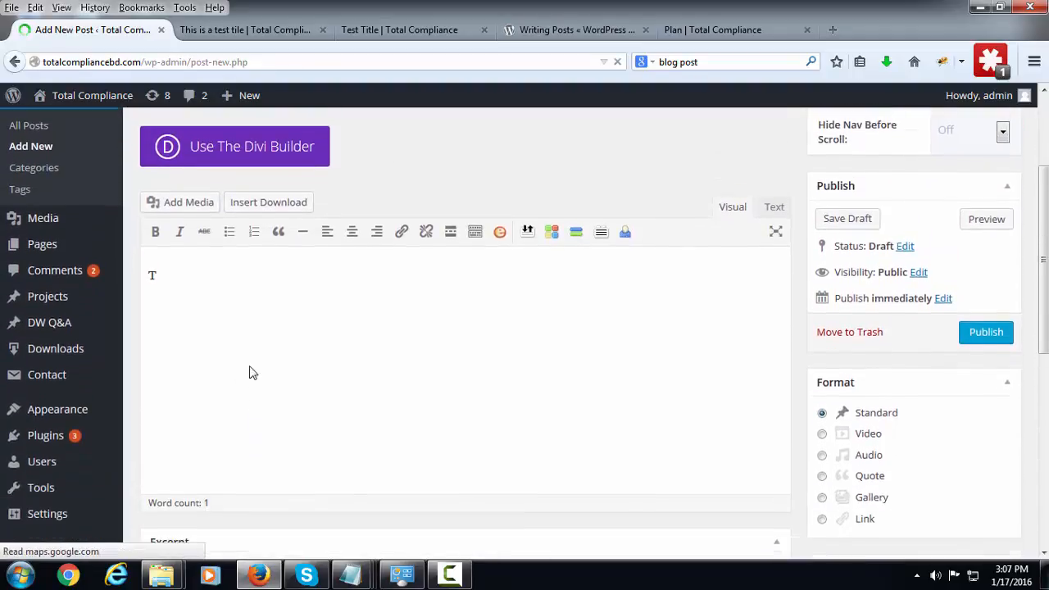
Step: Fill the post body with the sentence 'This is a sample content', correcting a typo along the way
scroll(down, 3)
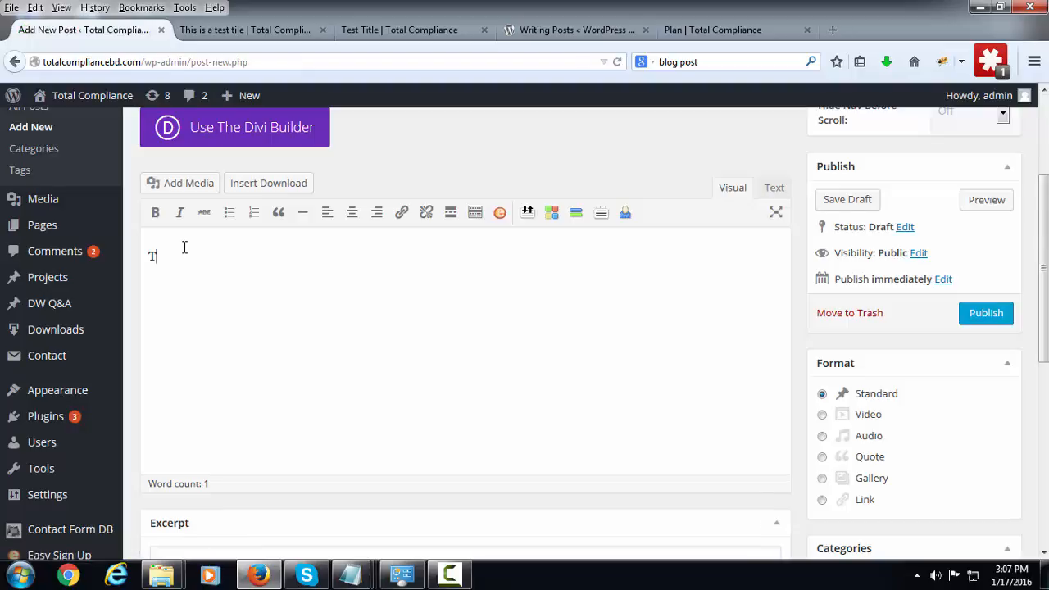
text(his i)
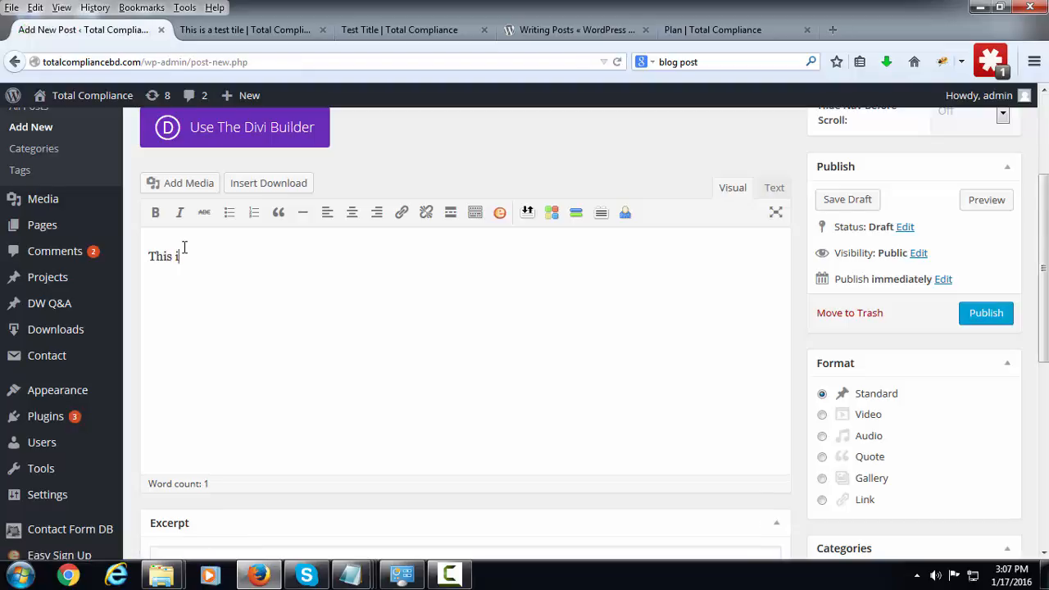
text(s a samo)
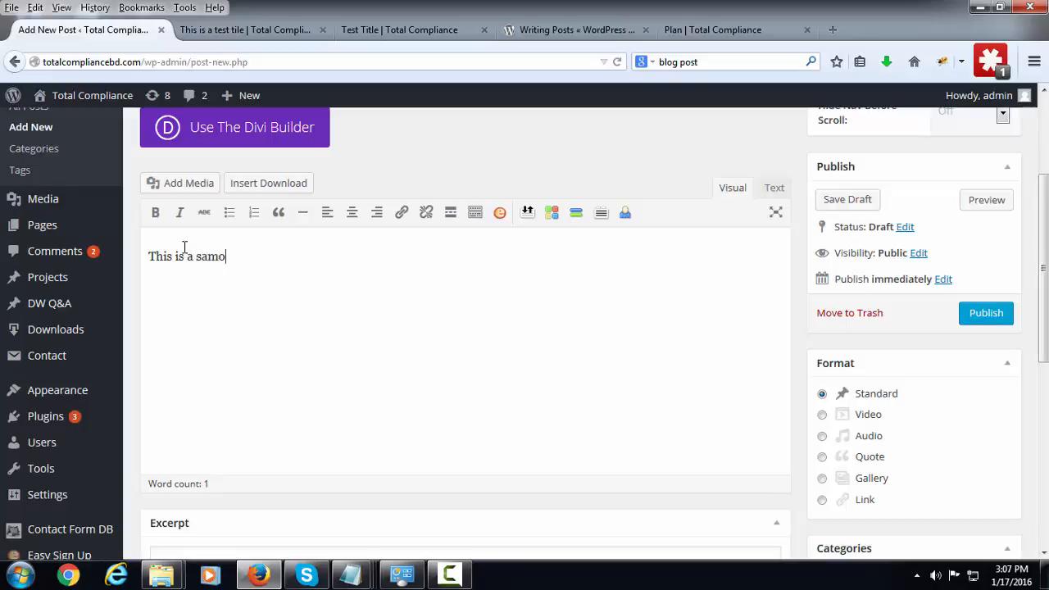
text(le test)
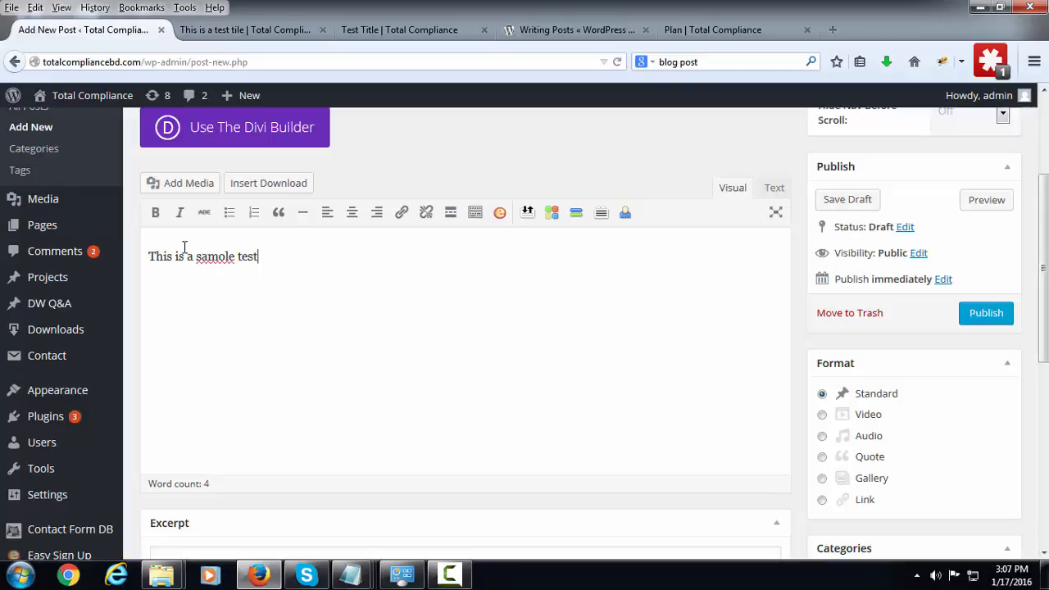
key(BackSpace)
text(p)
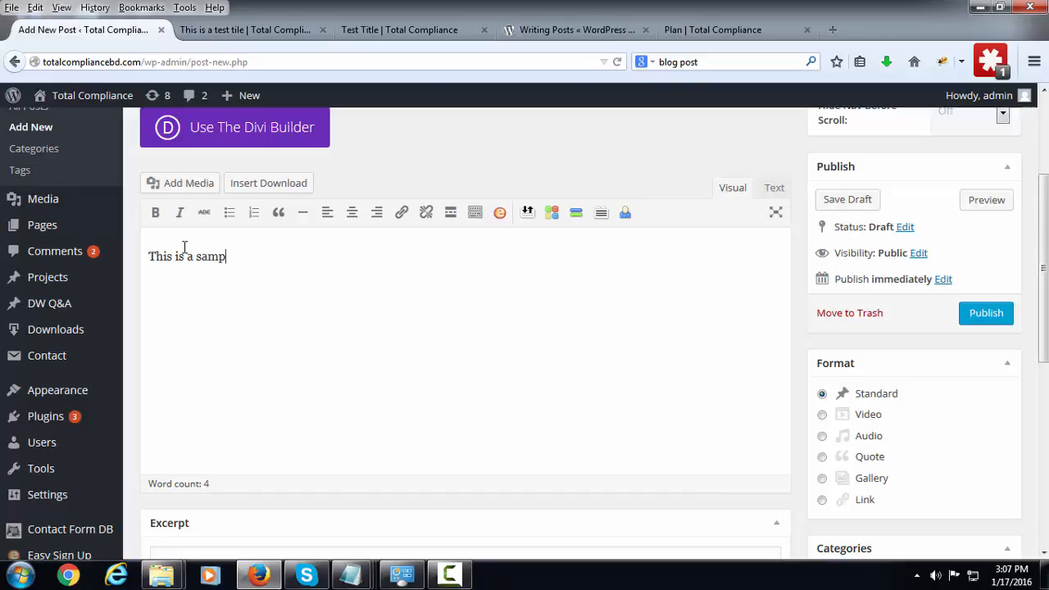
text(le copy)
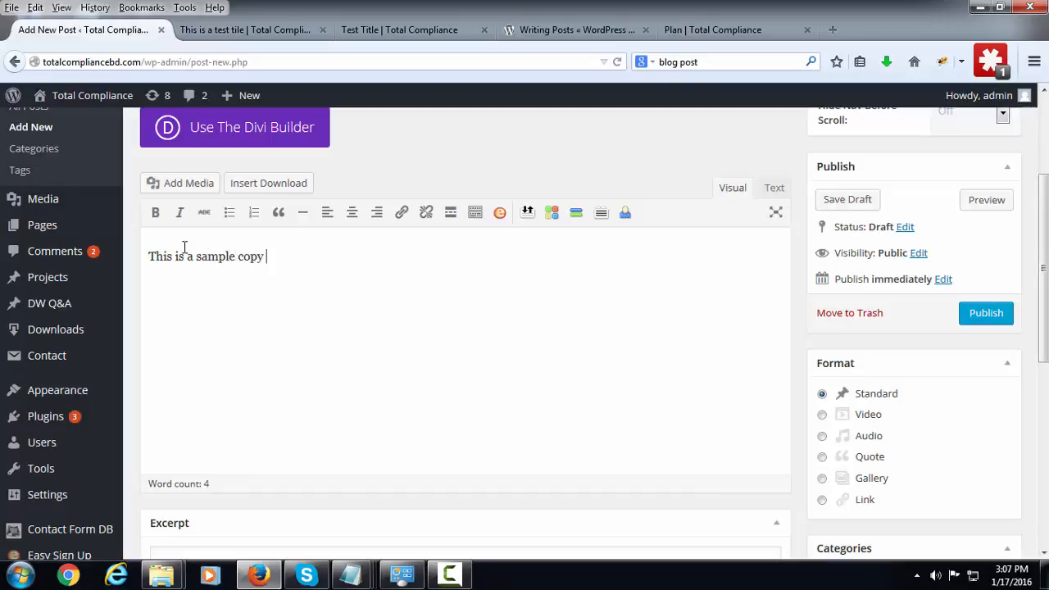
text(conte)
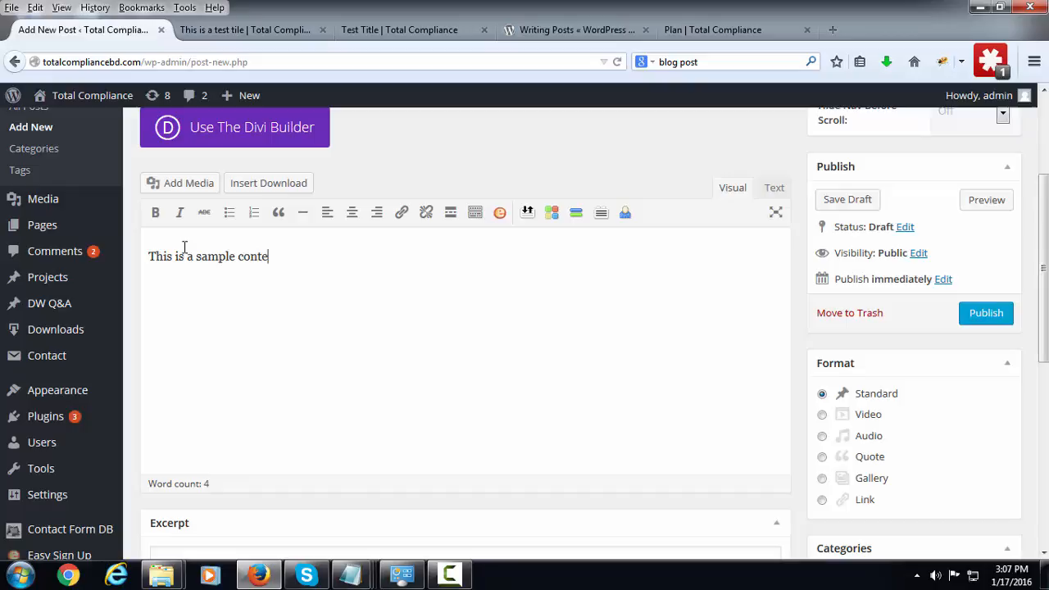
text(nt)
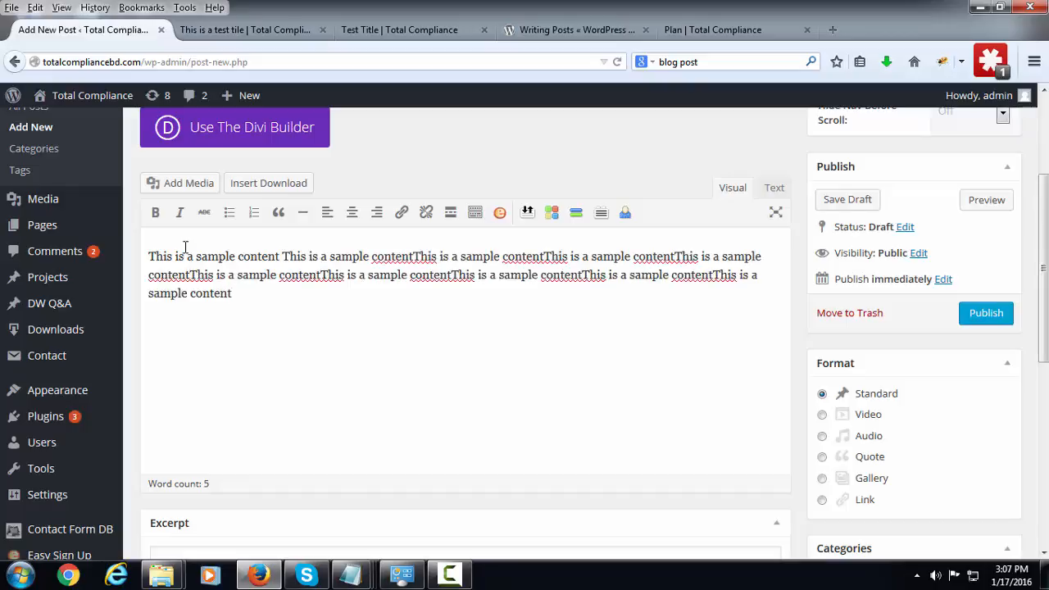
Step: Write 'This is a summary' into the post's Excerpt box
scroll(down, 3)
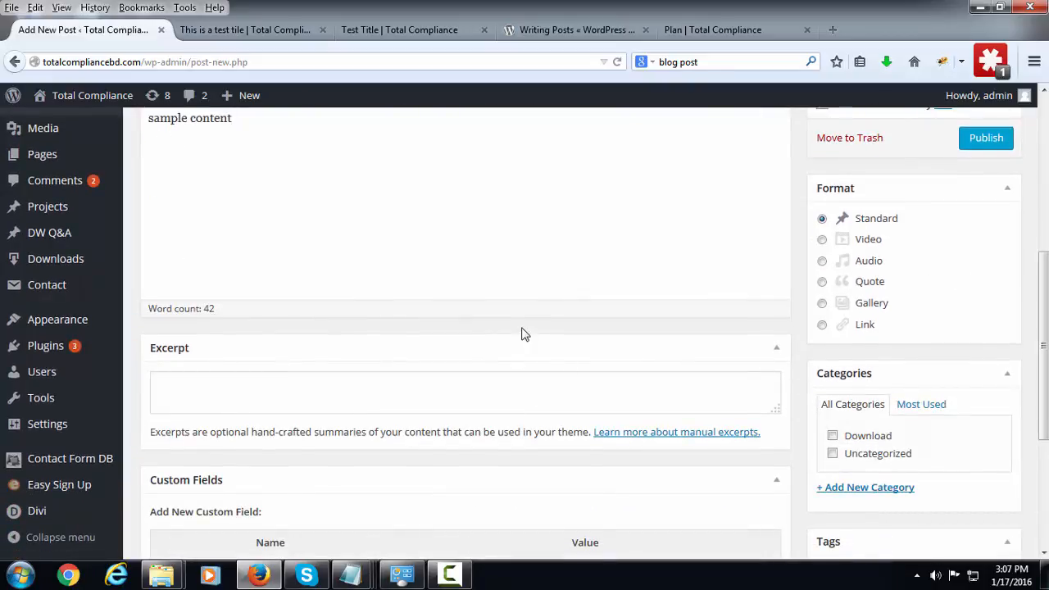
scroll(down, 3)
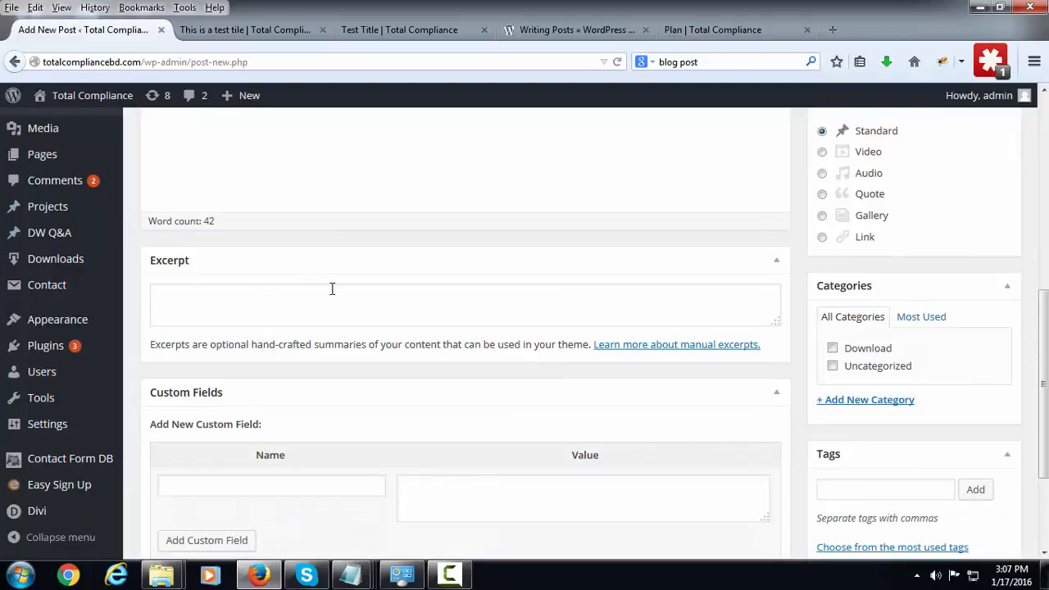
mouse_move(180, 285)
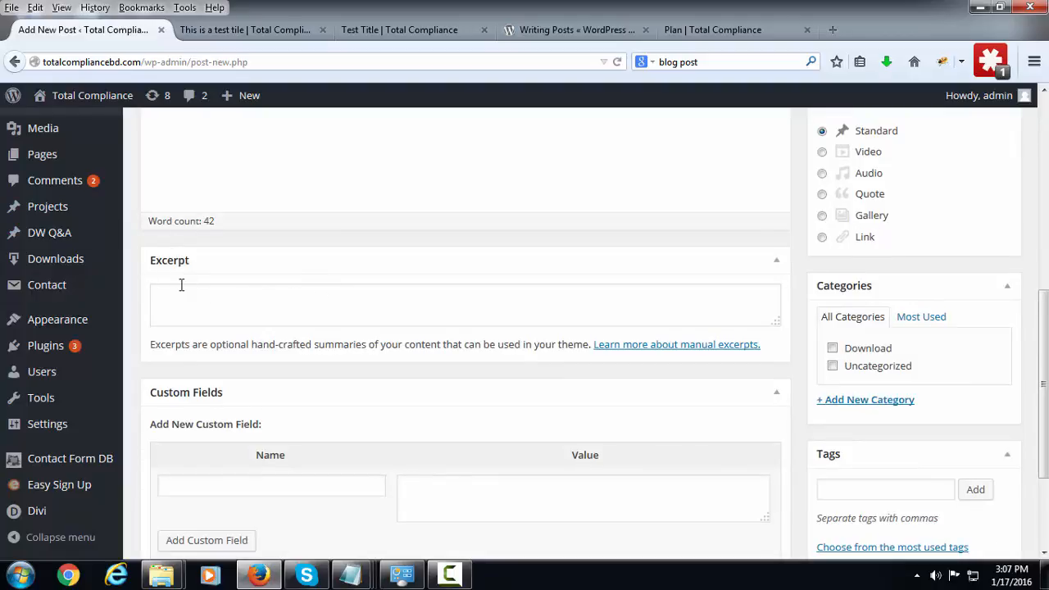
click(465, 303)
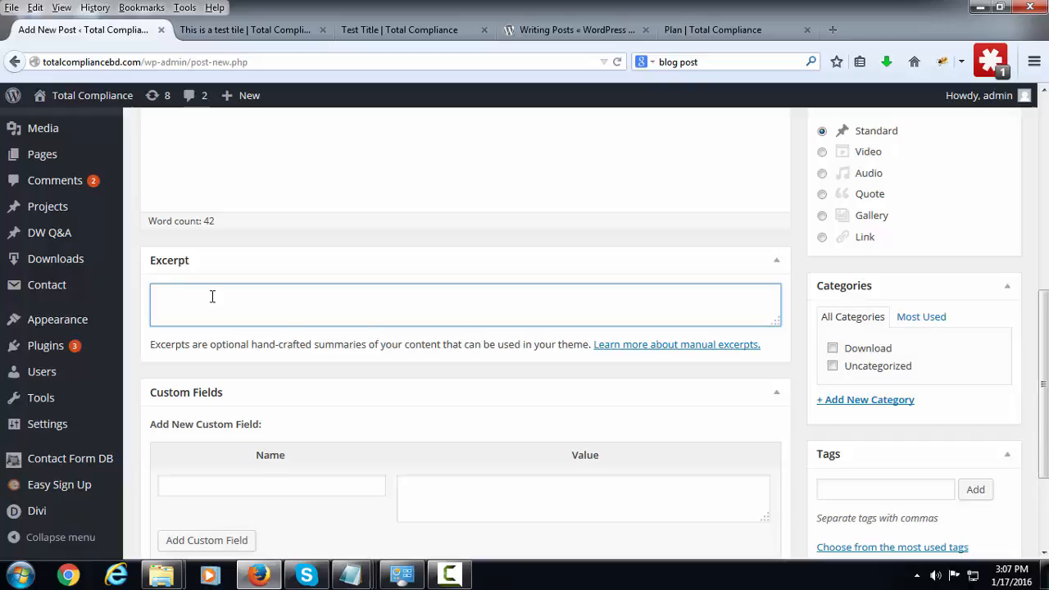
text(This)
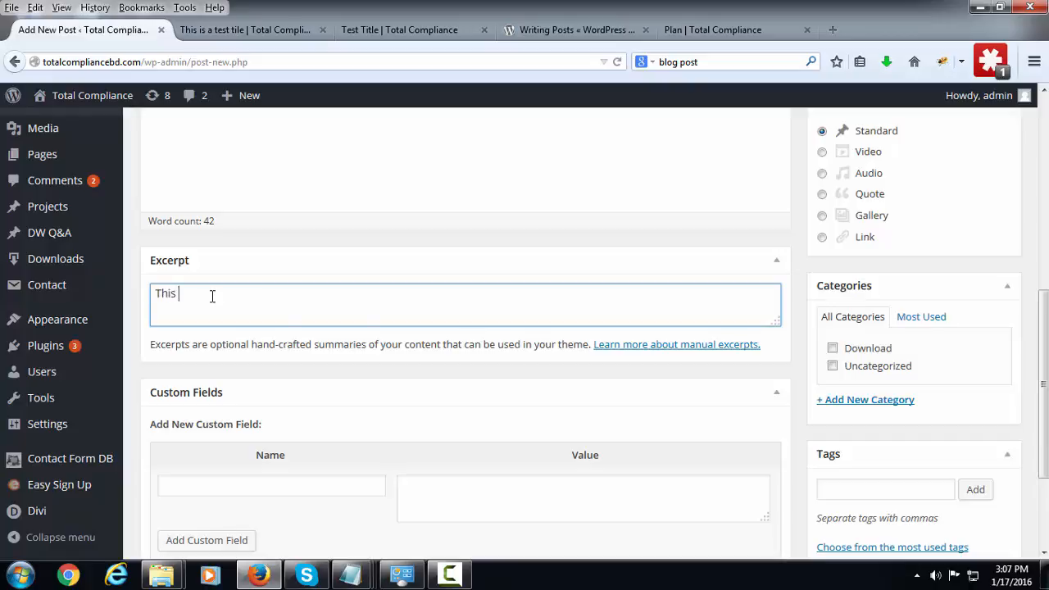
text(is)
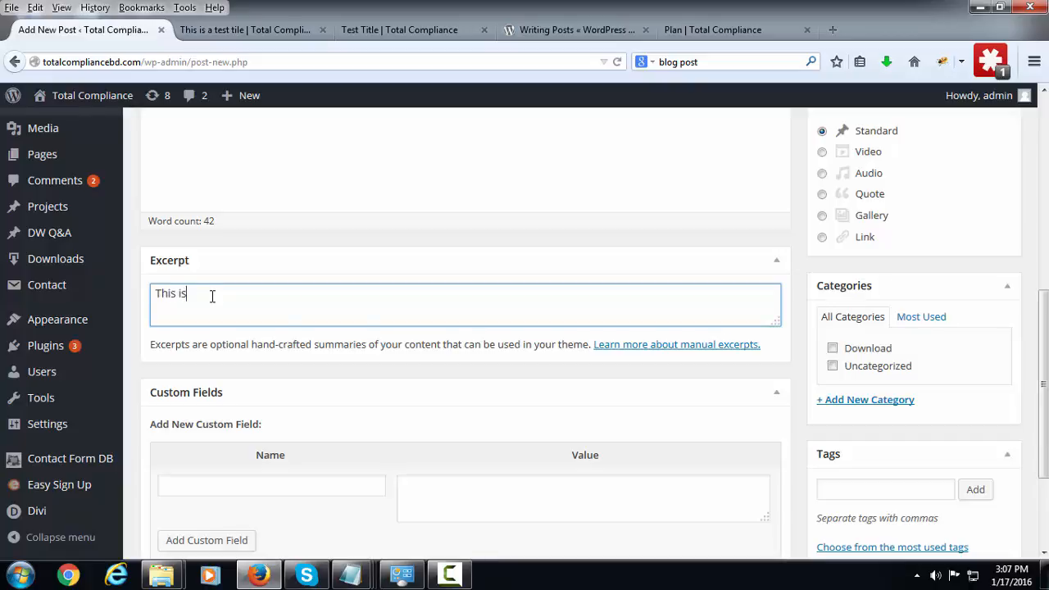
text(a)
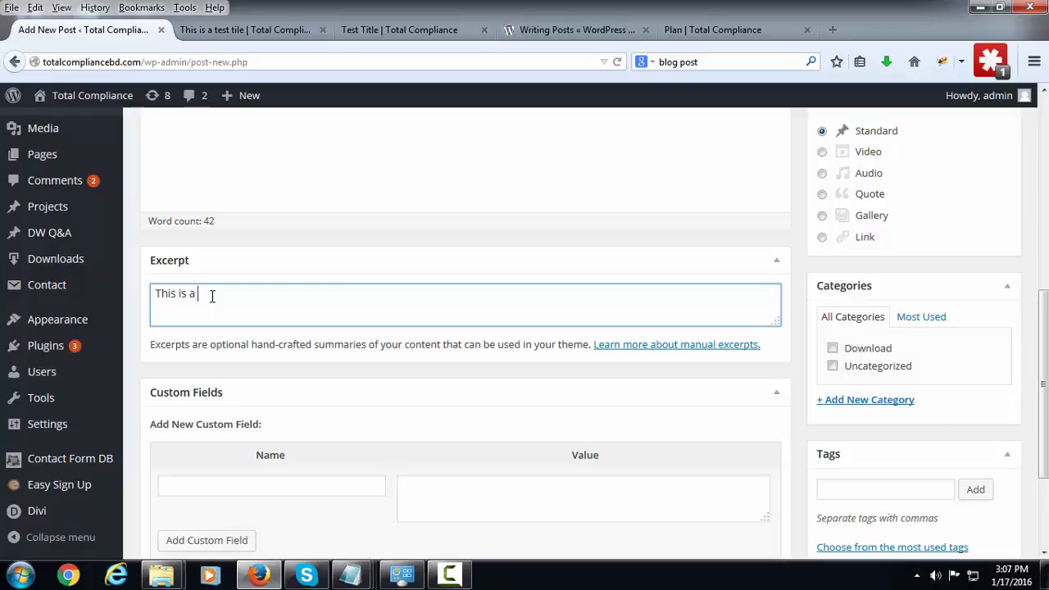
text(summary This is a summaryThis is a summaryThis is a summaryThis is a summary)
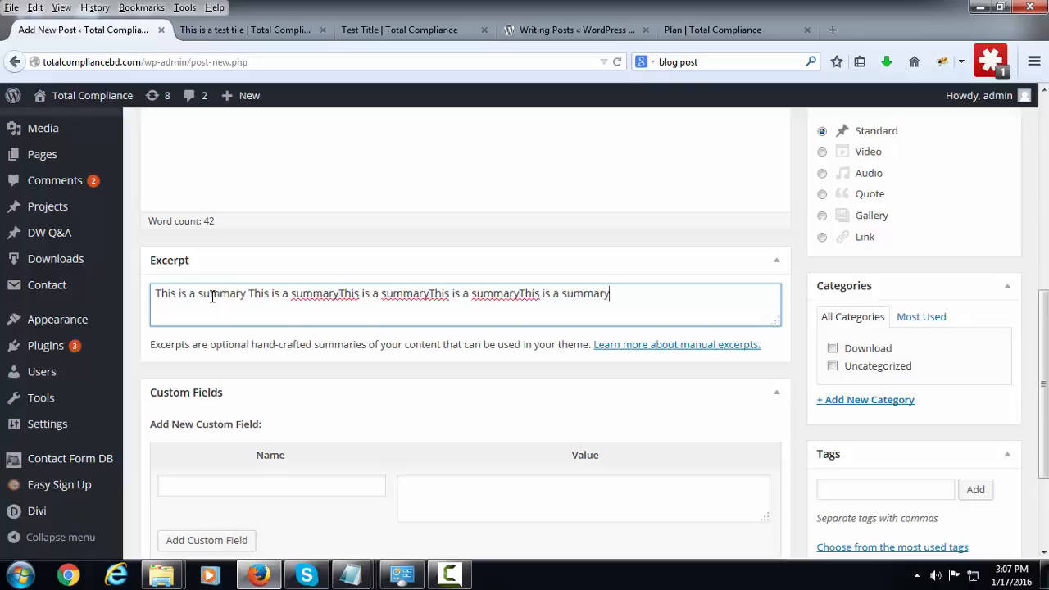
scroll(up, 3)
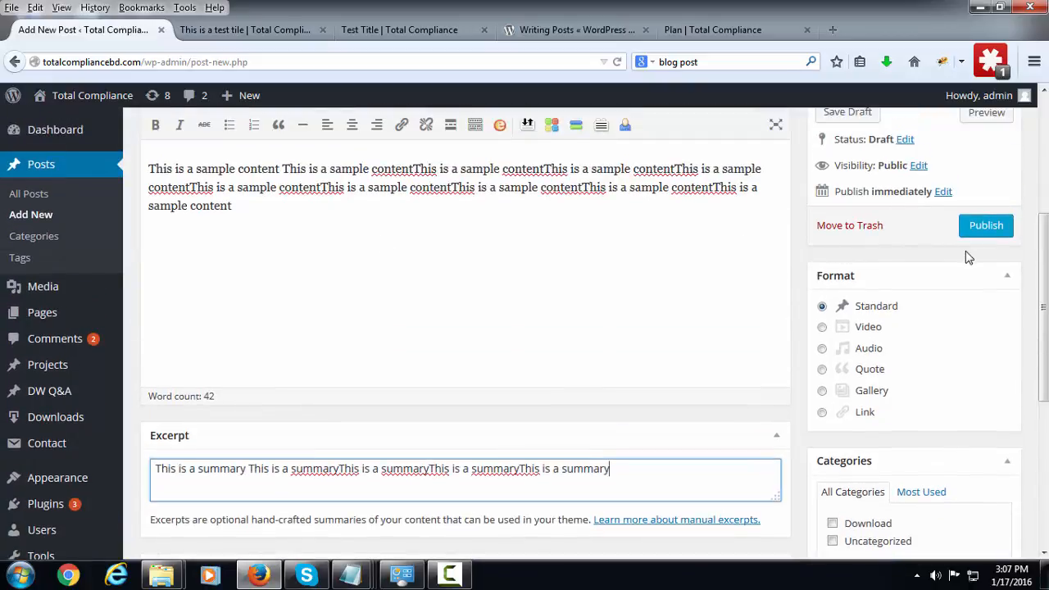
Step: Tick the Download category and enter 'test' as a new category name
scroll(down, 3)
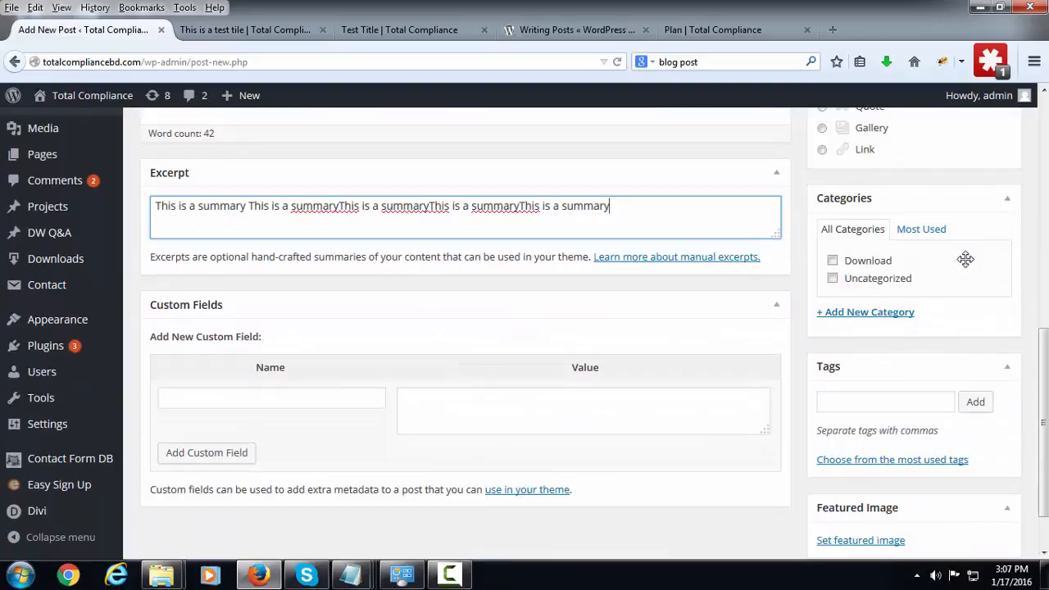
mouse_move(957, 328)
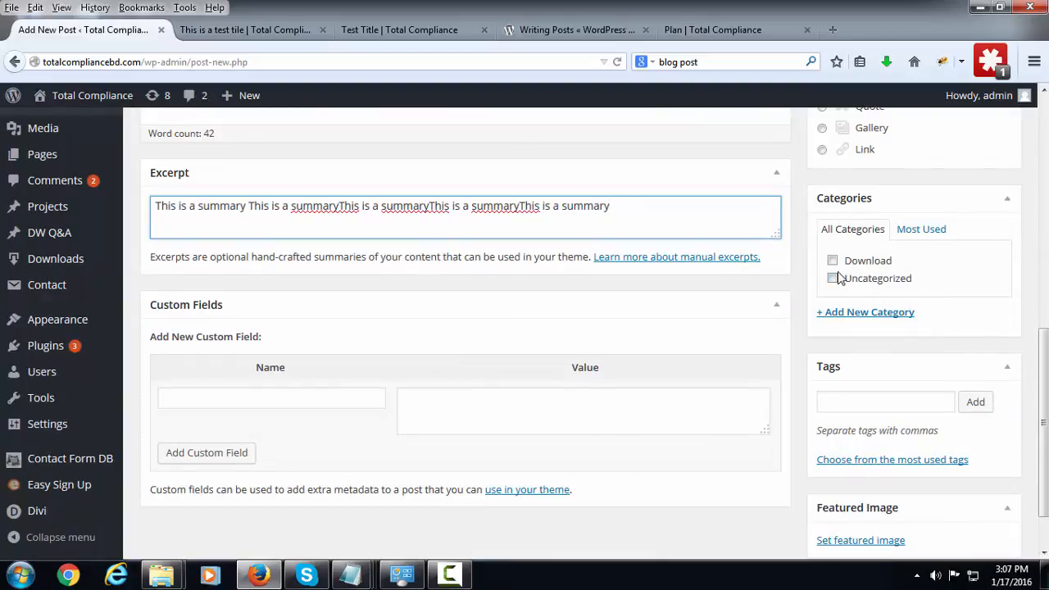
click(832, 261)
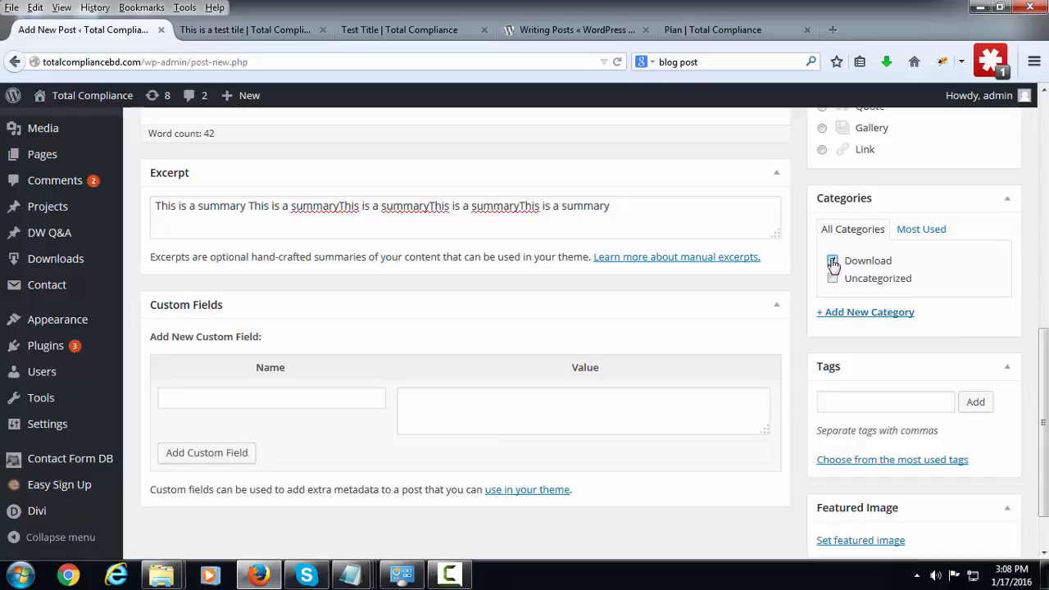
click(865, 312)
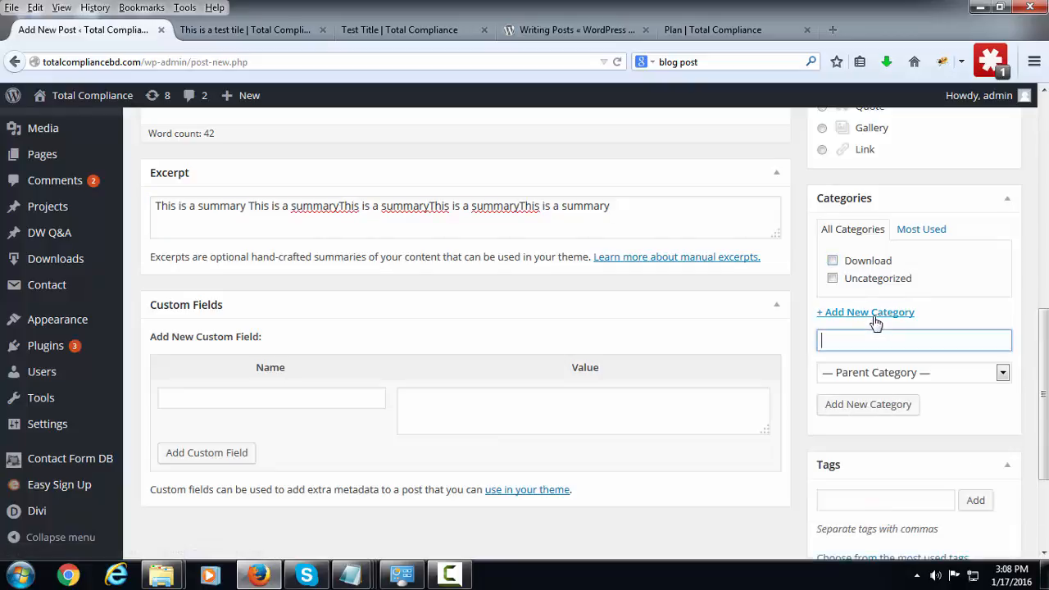
text(test)
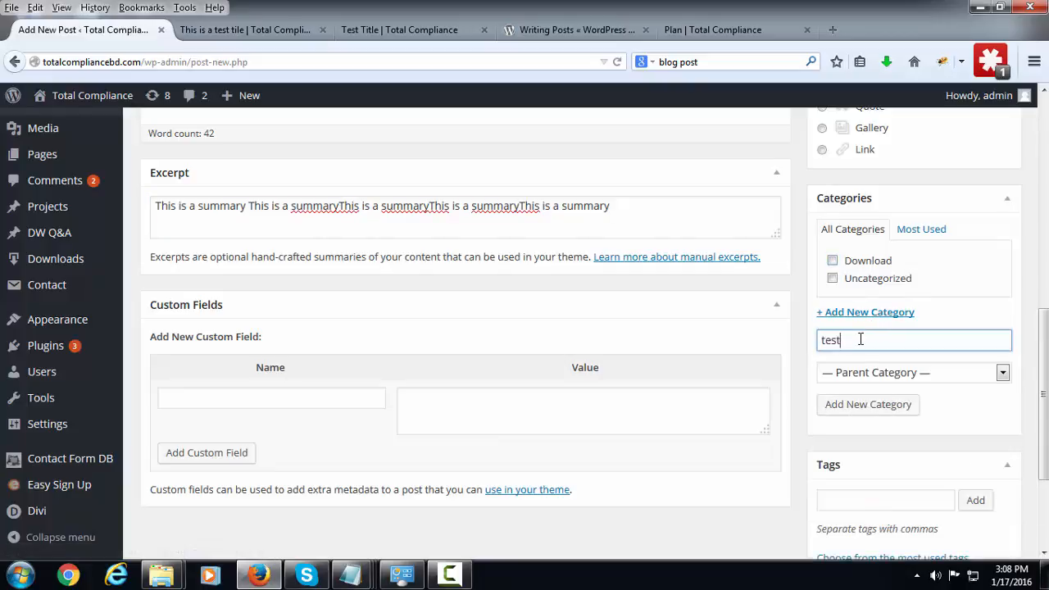
mouse_move(884, 328)
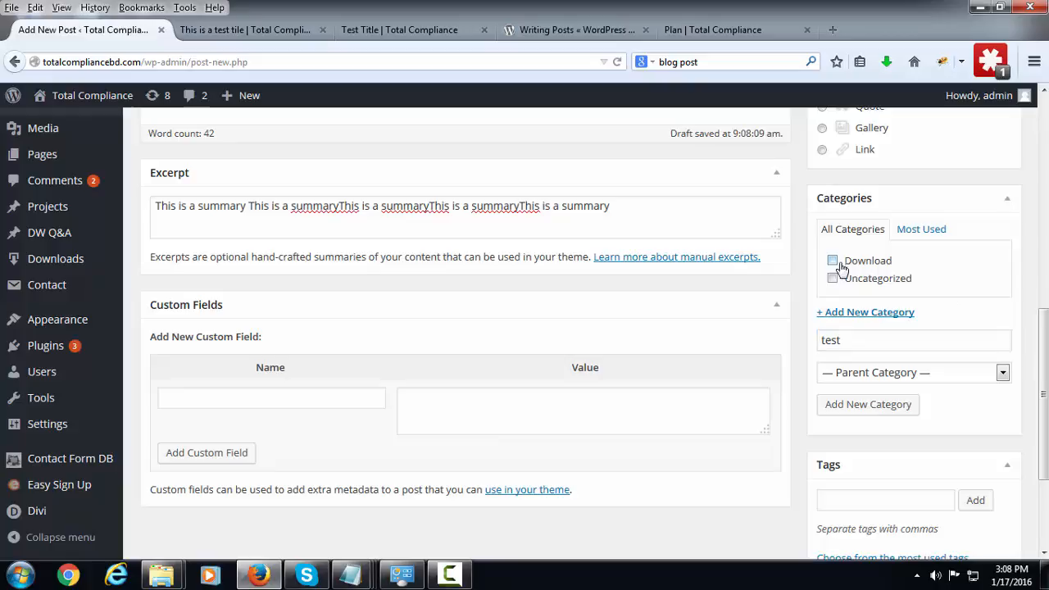
click(833, 260)
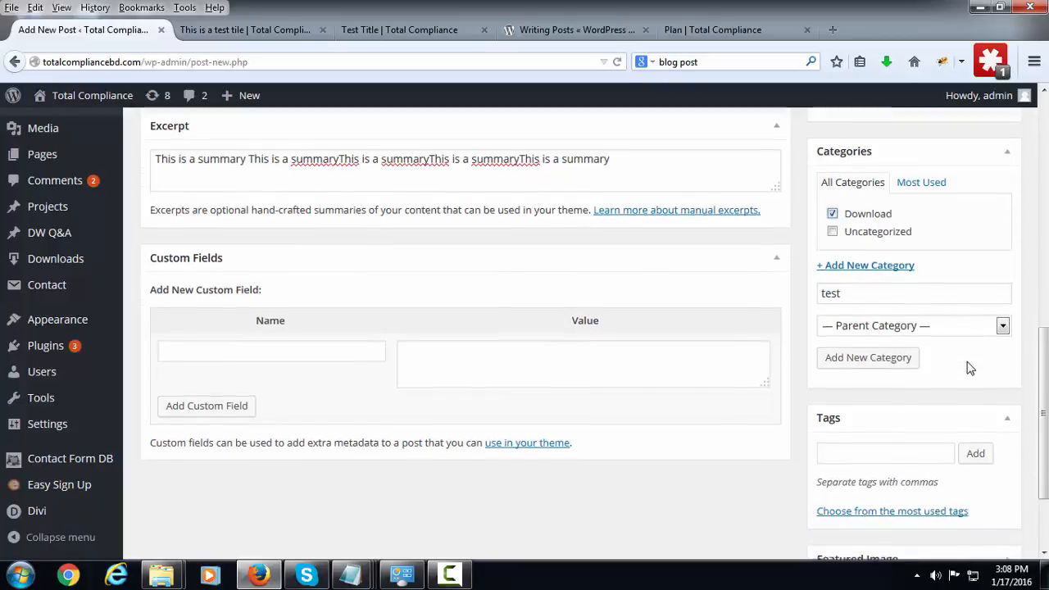
Step: Scroll down to the Featured Image box in the right sidebar
scroll(down, 3)
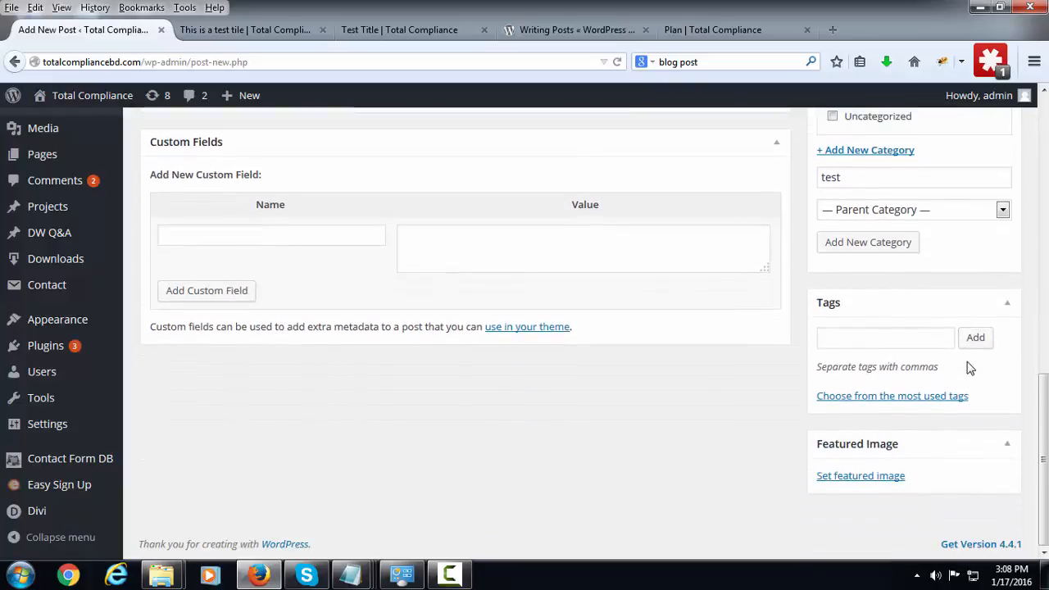
mouse_move(945, 446)
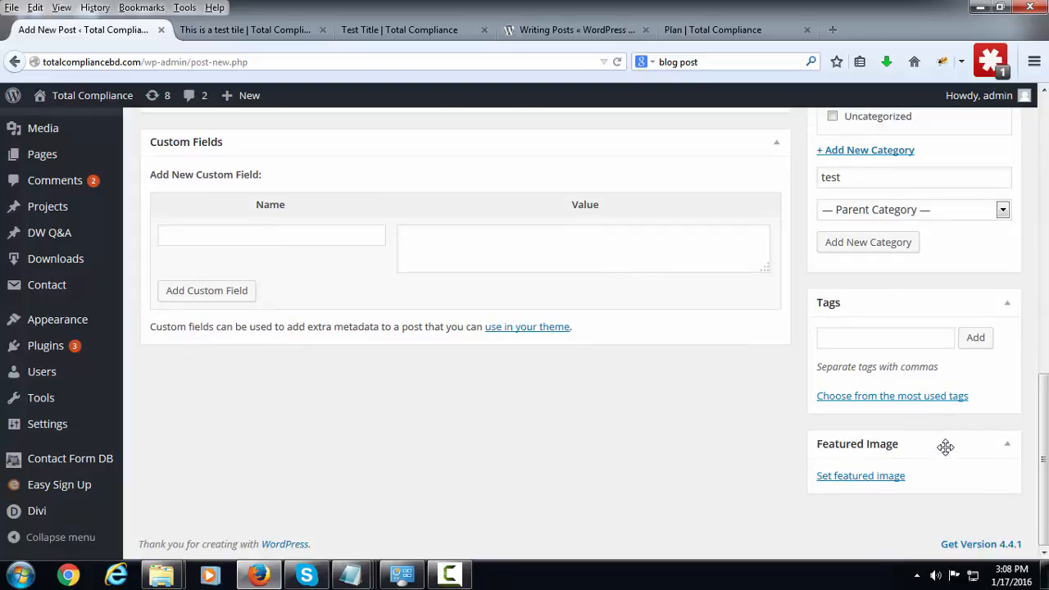
mouse_move(832, 524)
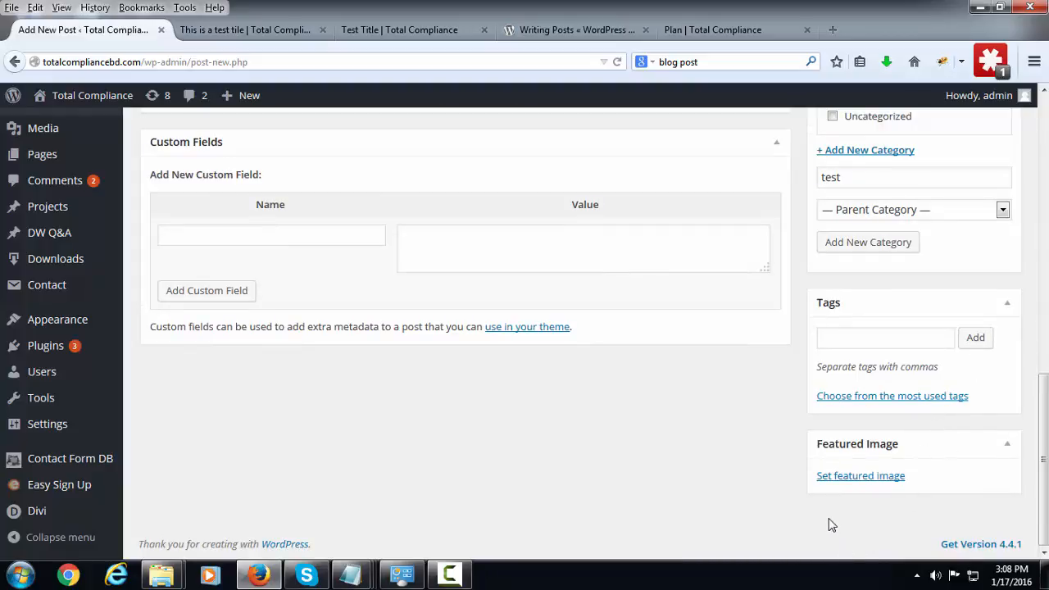
mouse_move(860, 476)
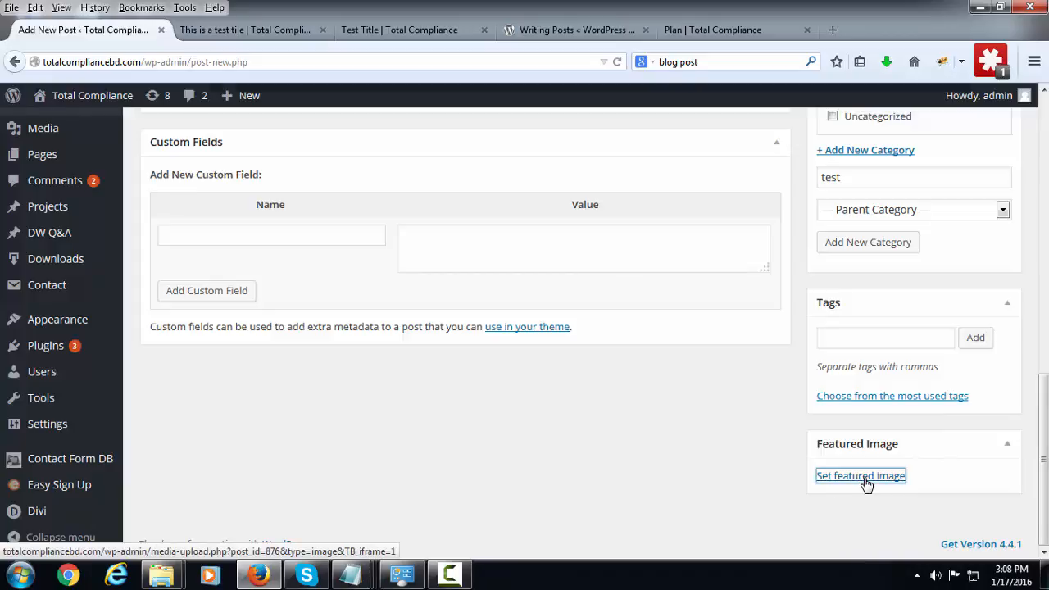
Step: Choose the orange-and-black bird photo from the media library as the featured image
click(860, 475)
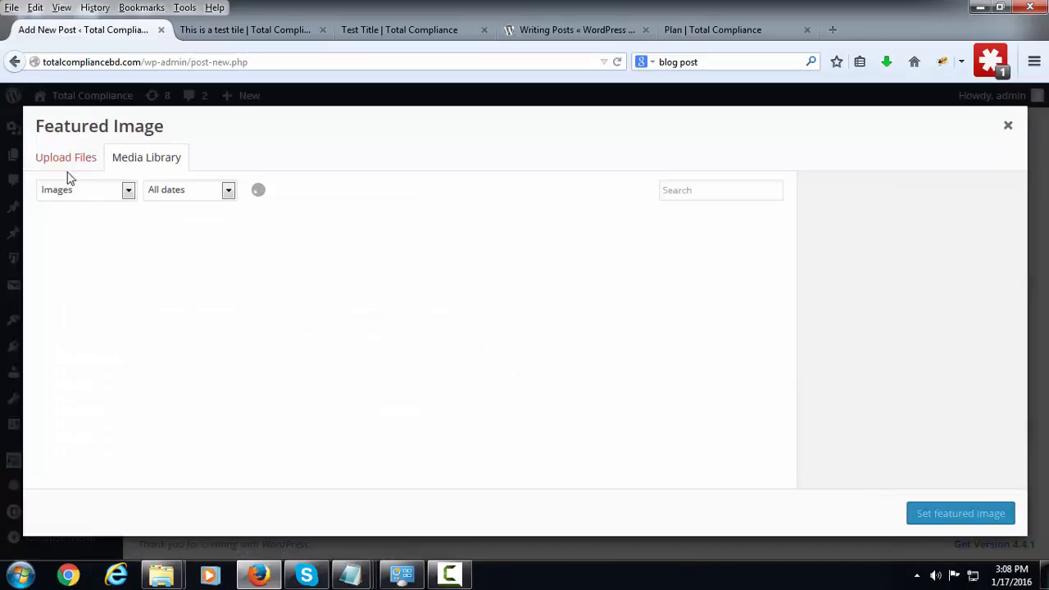
click(66, 157)
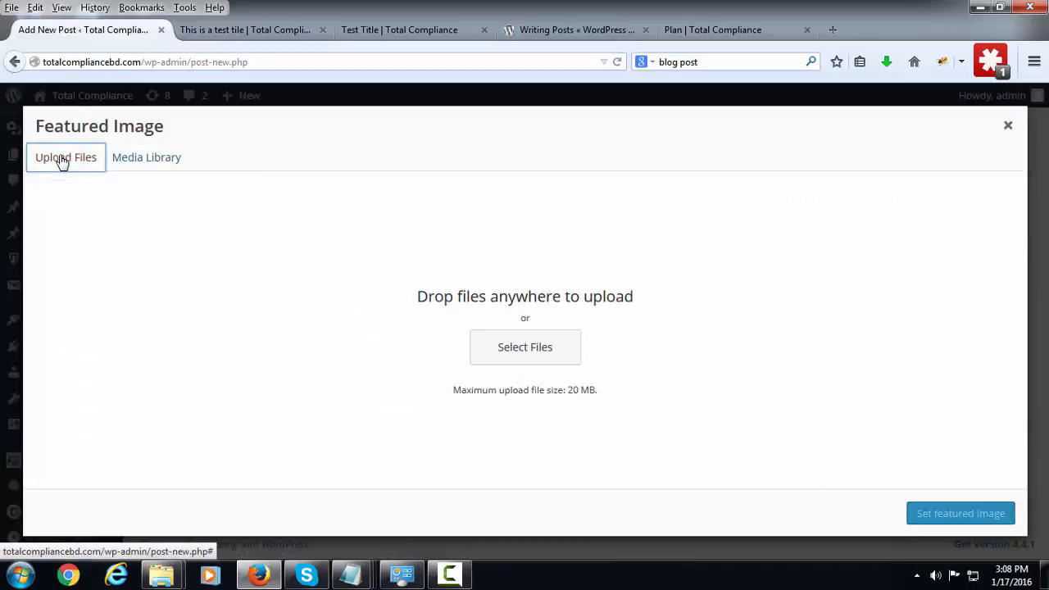
mouse_move(525, 348)
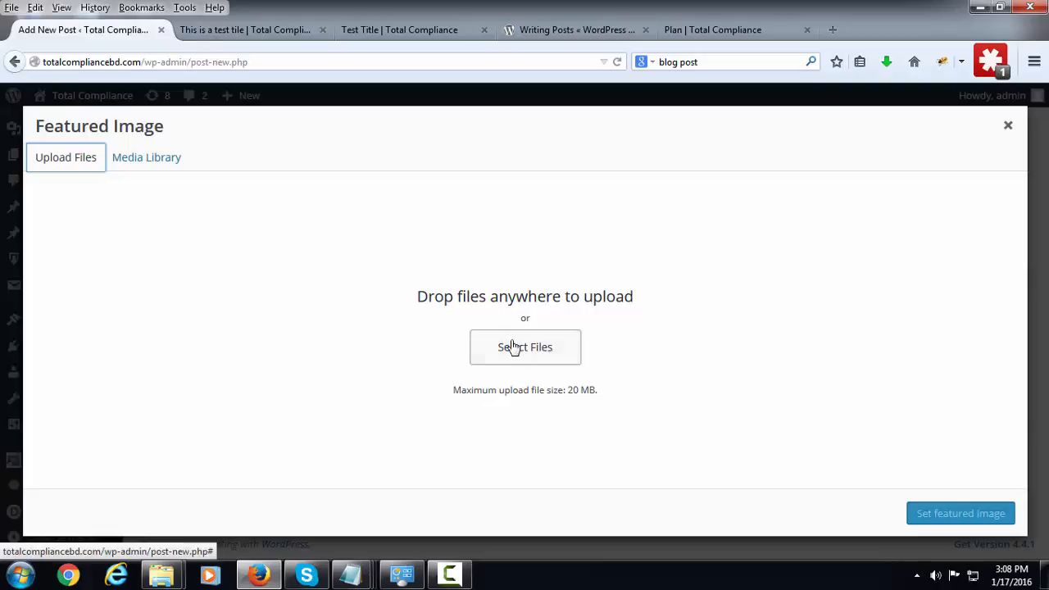
click(525, 347)
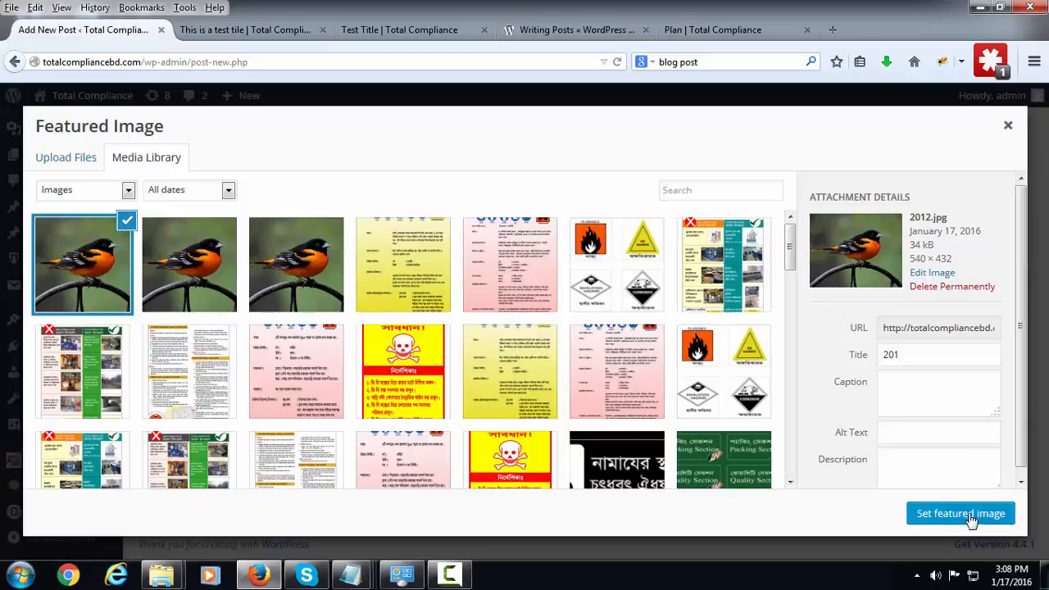
click(961, 513)
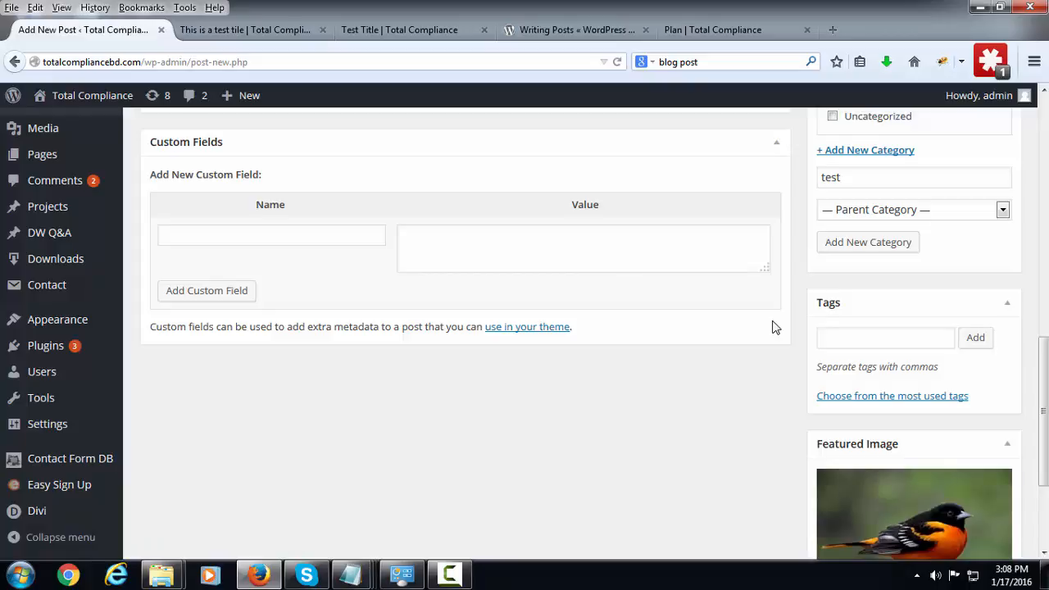
Step: Publish the post and visit the Total Compliance site's front-end homepage
scroll(up, 3)
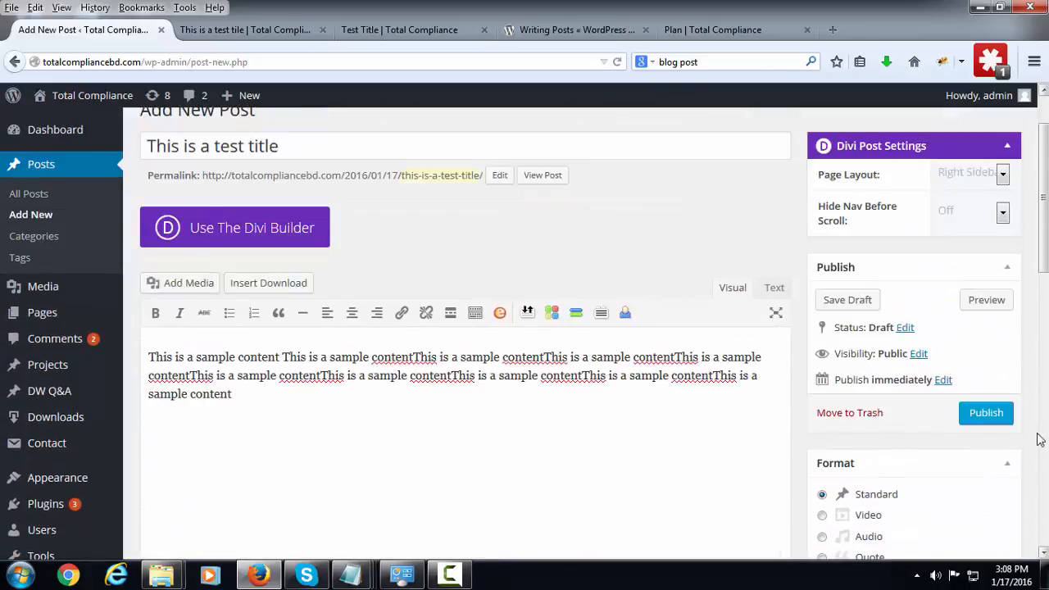
click(986, 412)
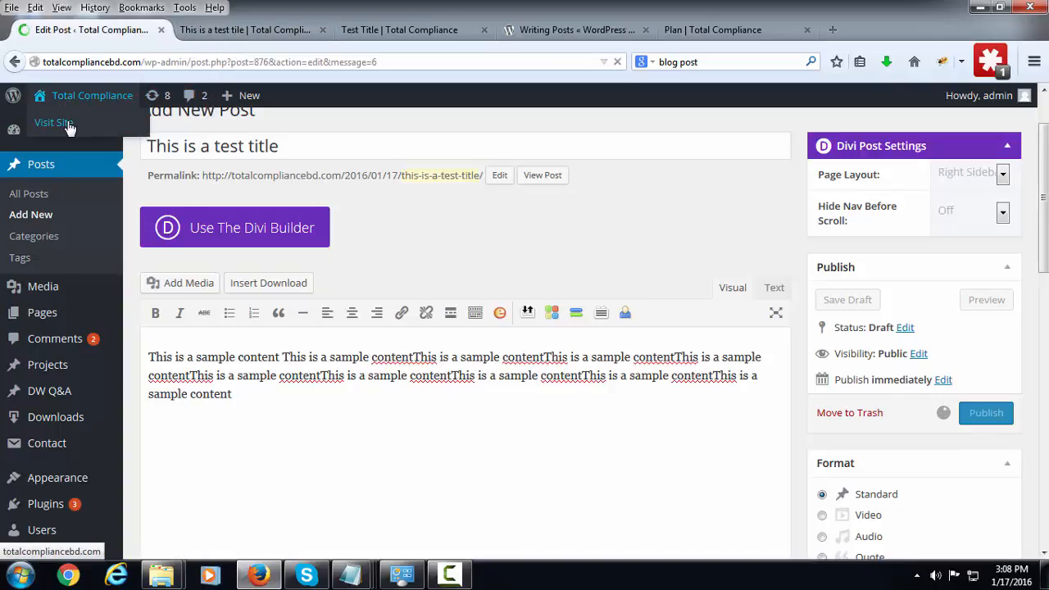
click(986, 413)
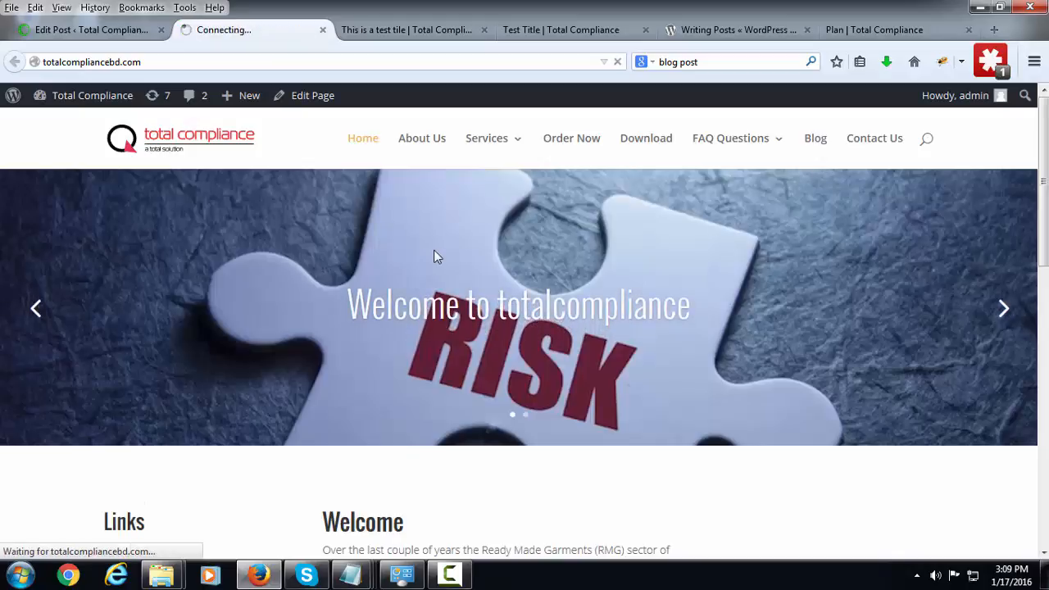
Step: Open the Blog page and scroll through the listing showing the 'This is a test title' post
click(815, 138)
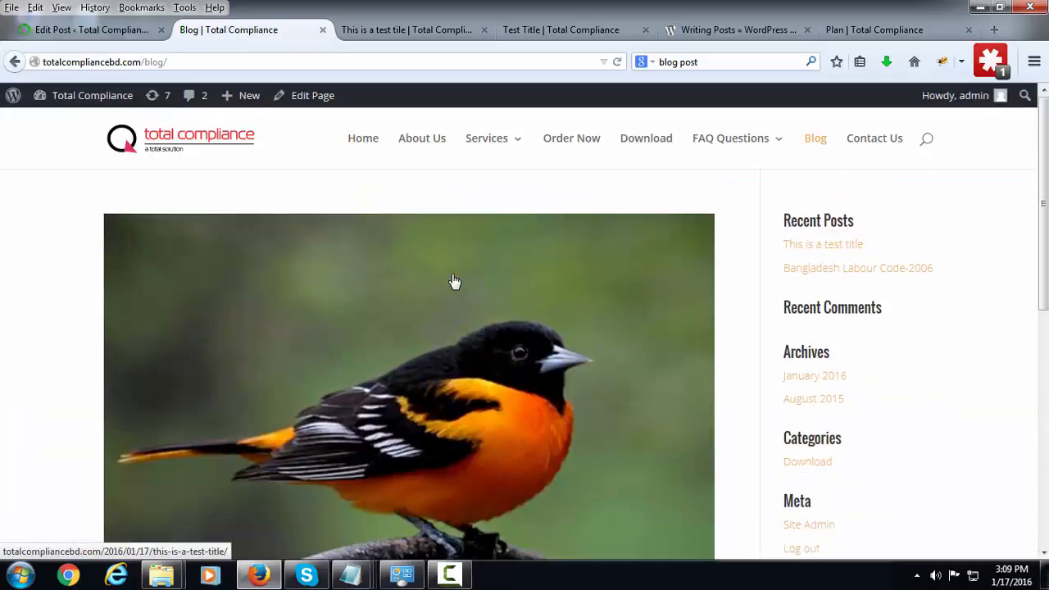
scroll(down, 3)
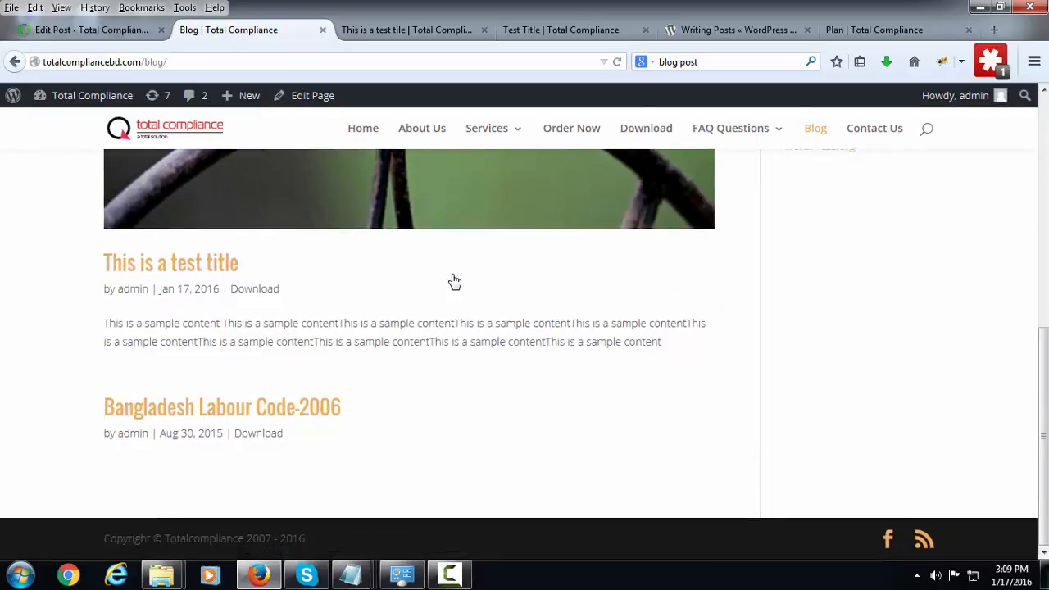
mouse_move(154, 328)
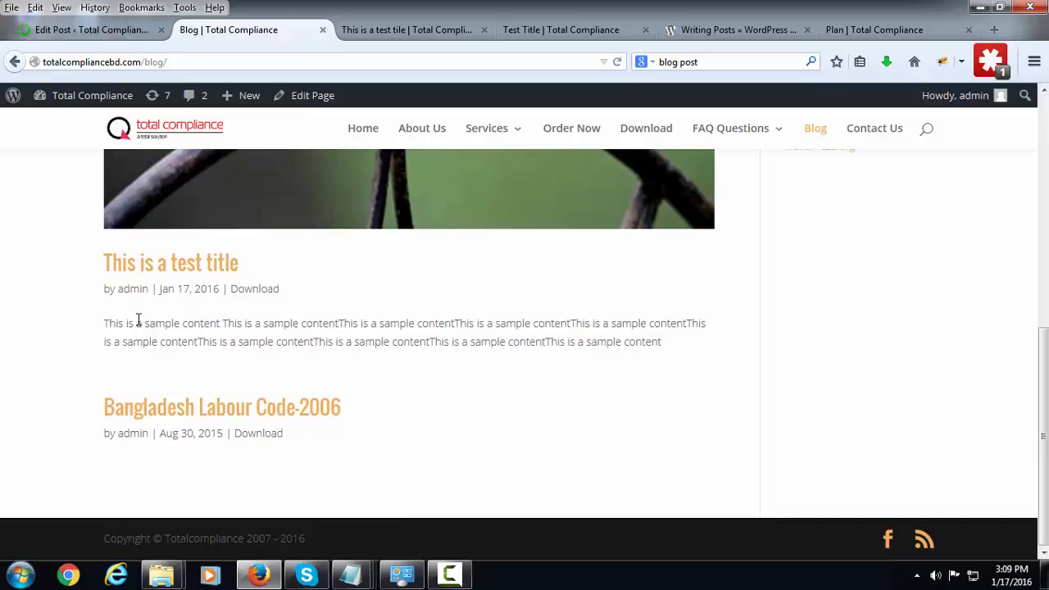
double_click(151, 322)
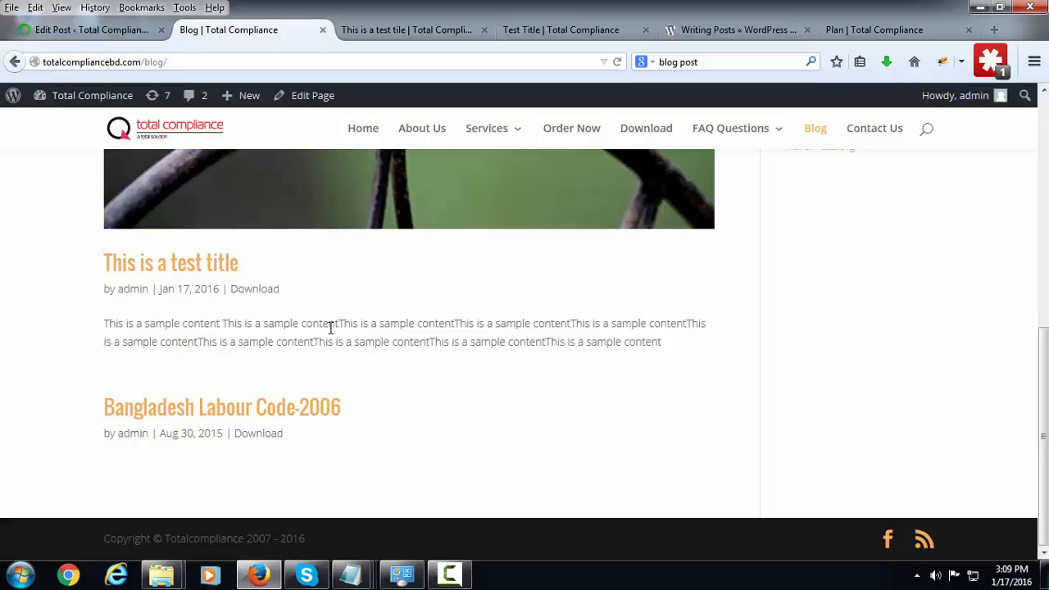
mouse_move(390, 326)
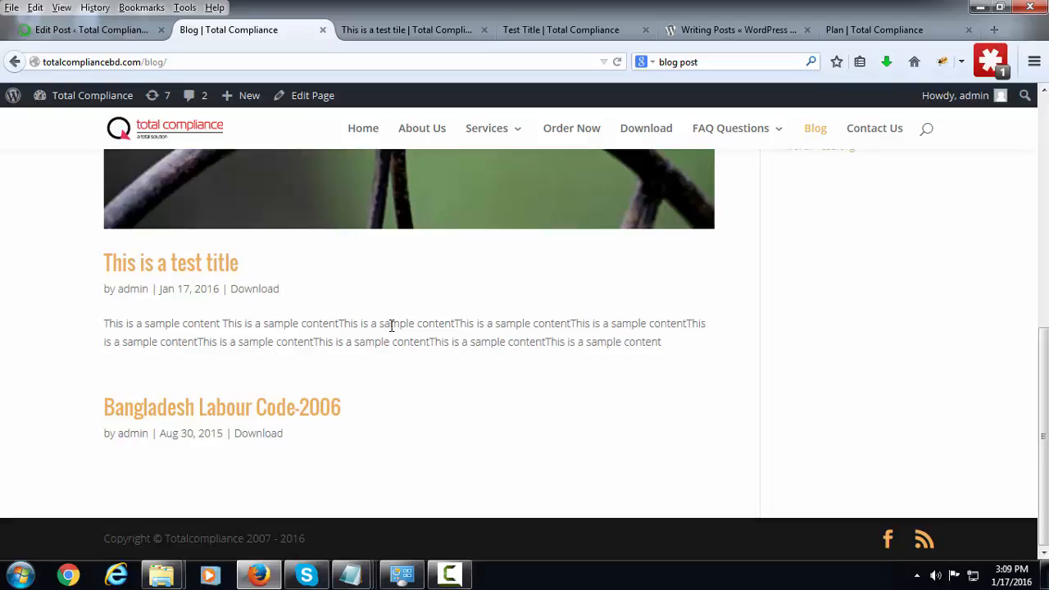
scroll(up, 3)
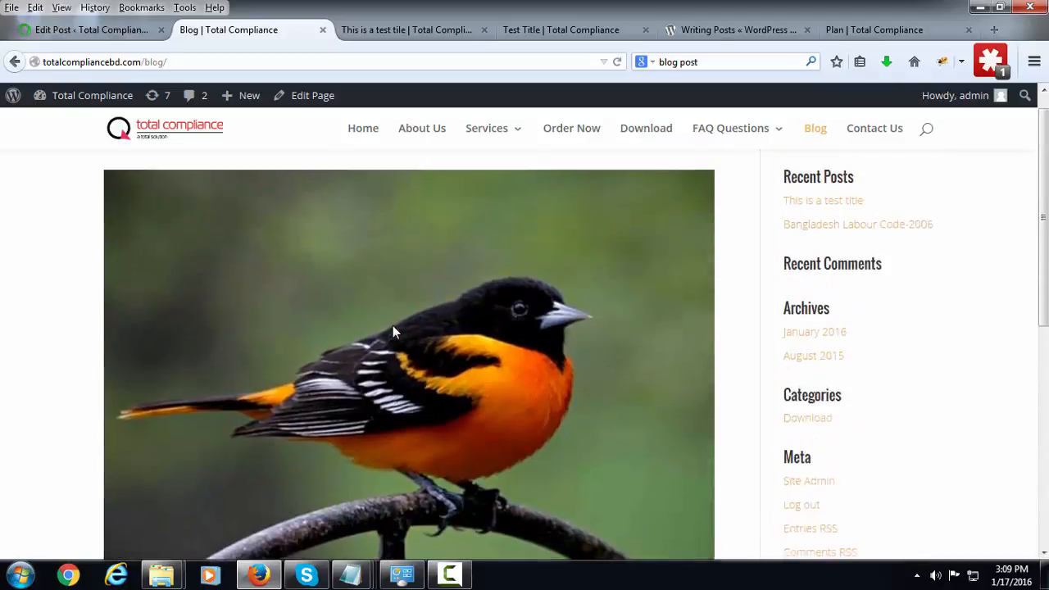
scroll(down, 3)
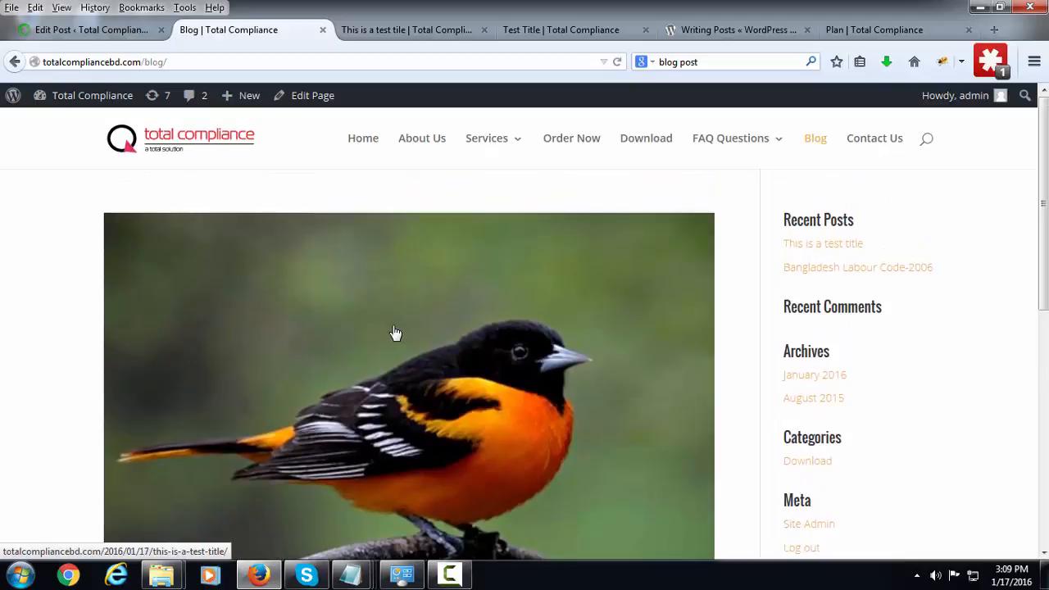
scroll(down, 3)
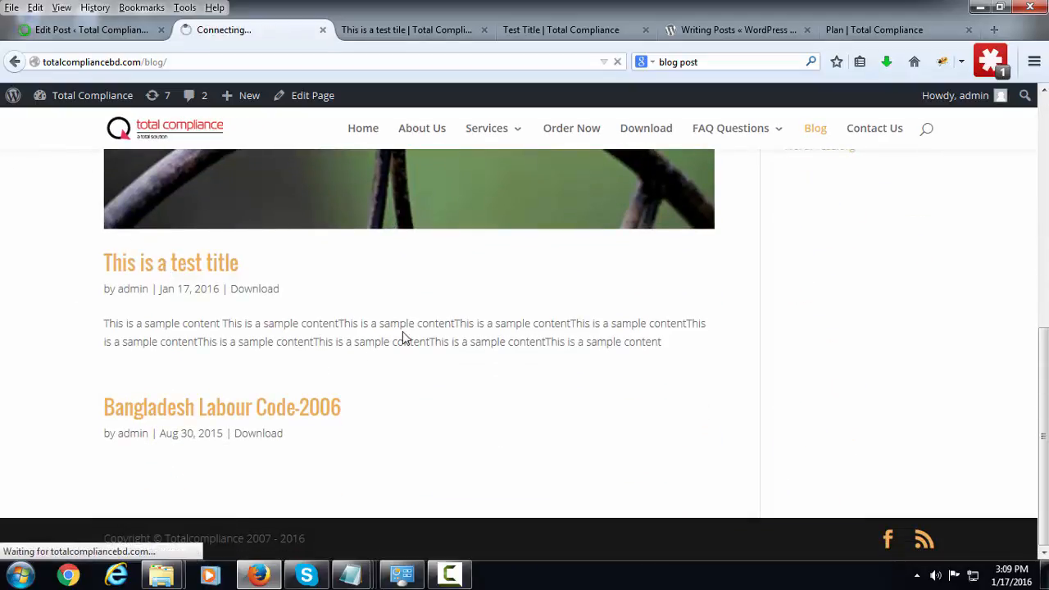
Step: View the 'This is a test title' single post with its bird image, sample content and comment form
click(171, 262)
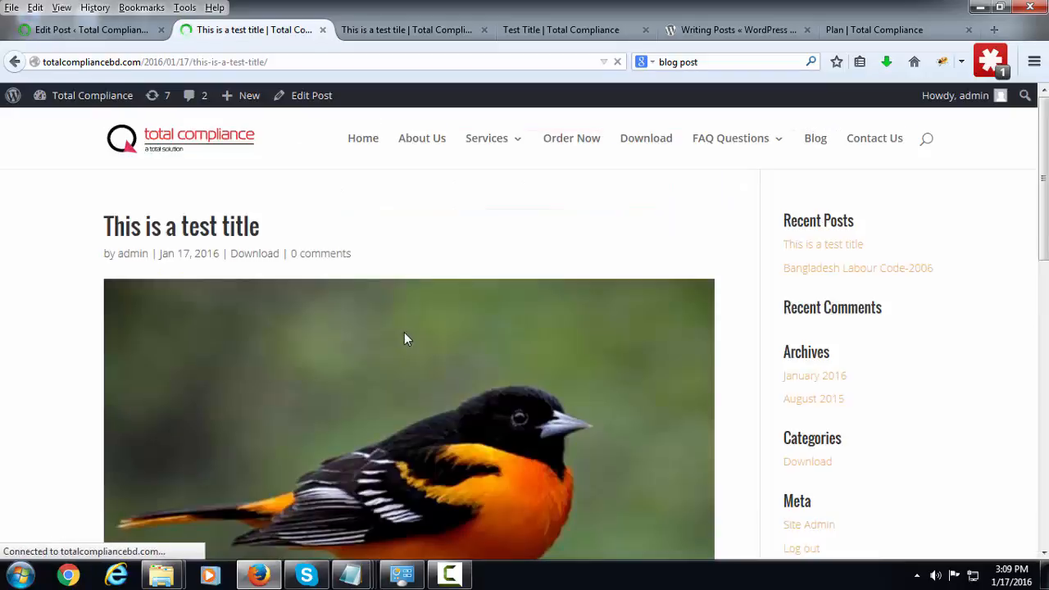
scroll(down, 3)
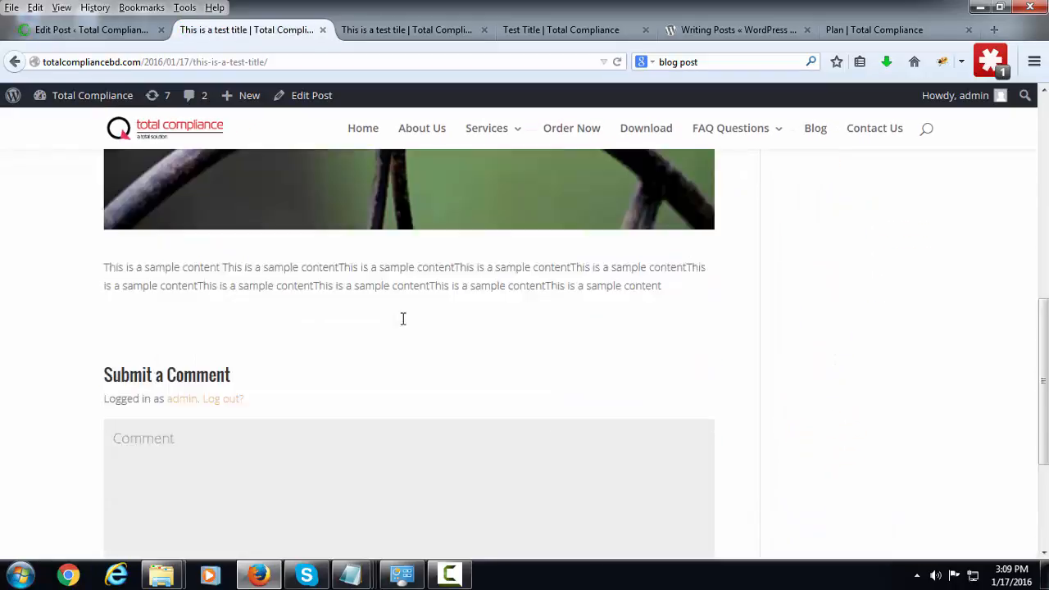
scroll(up, 3)
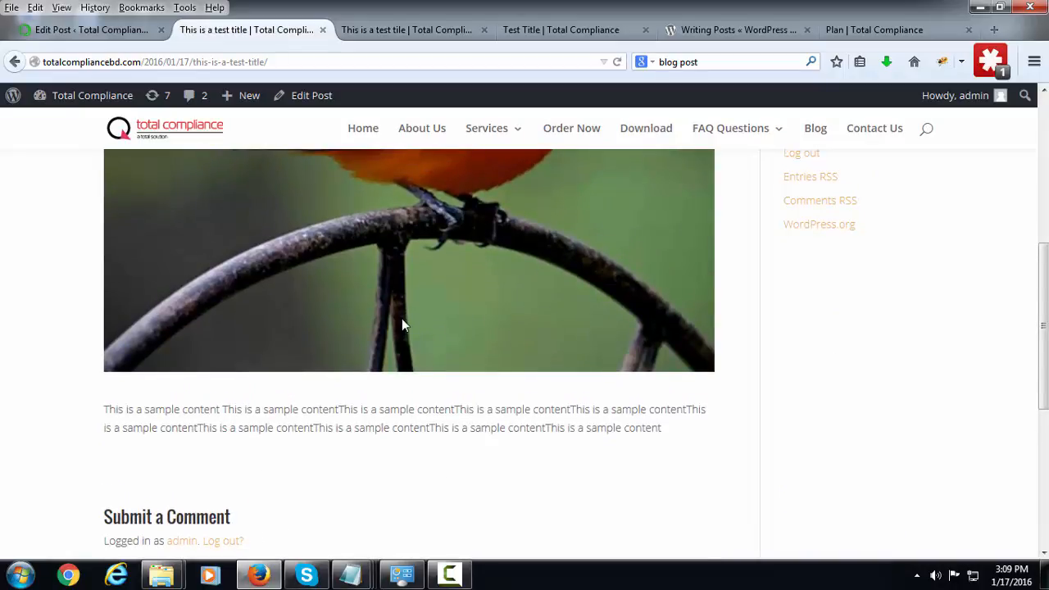
scroll(up, 3)
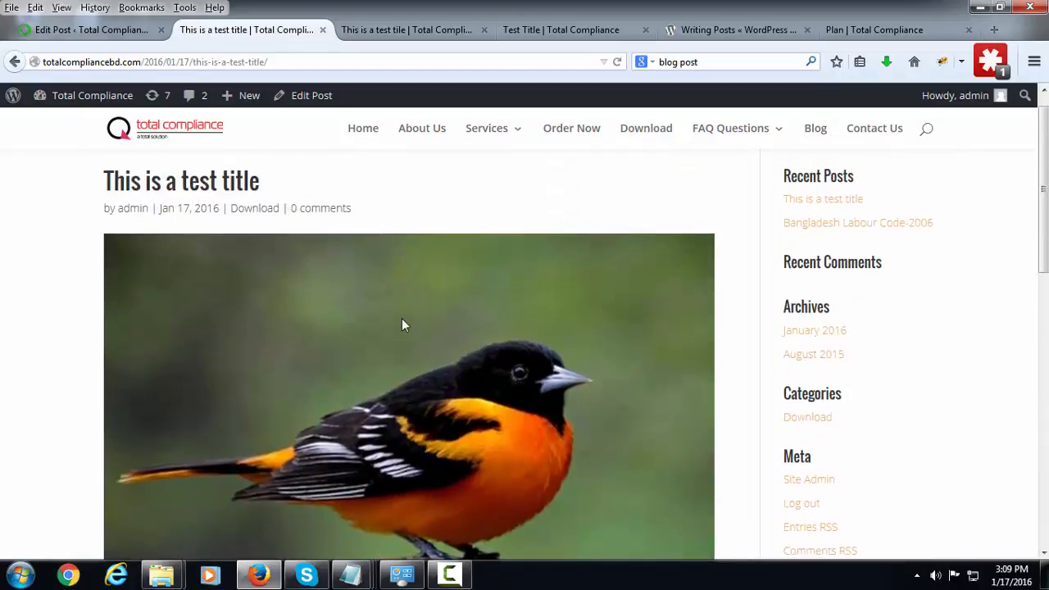